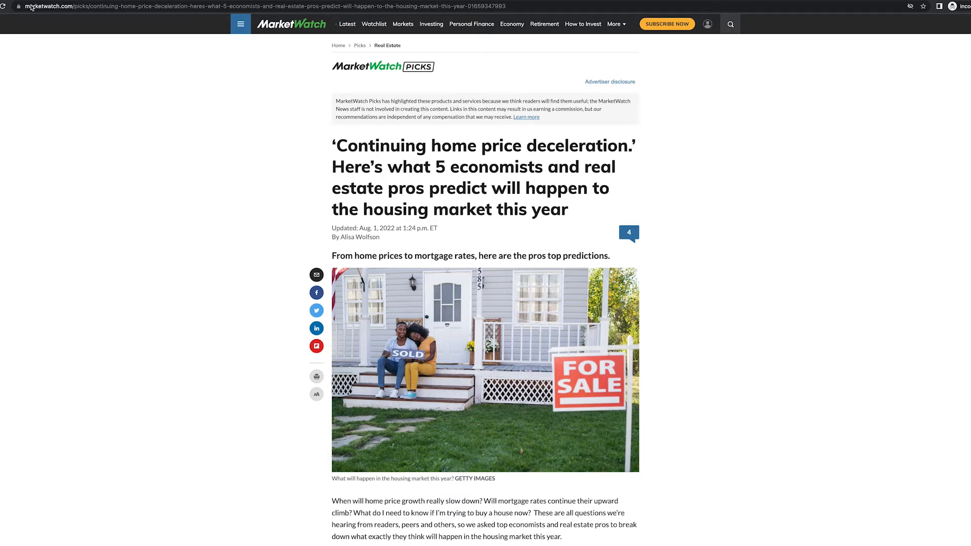
mouse_move(518, 160)
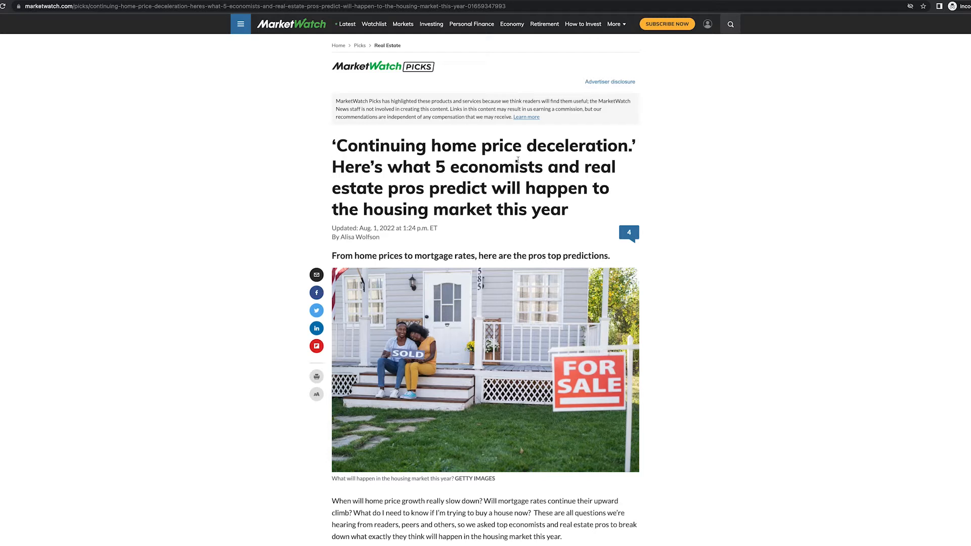
mouse_move(434, 179)
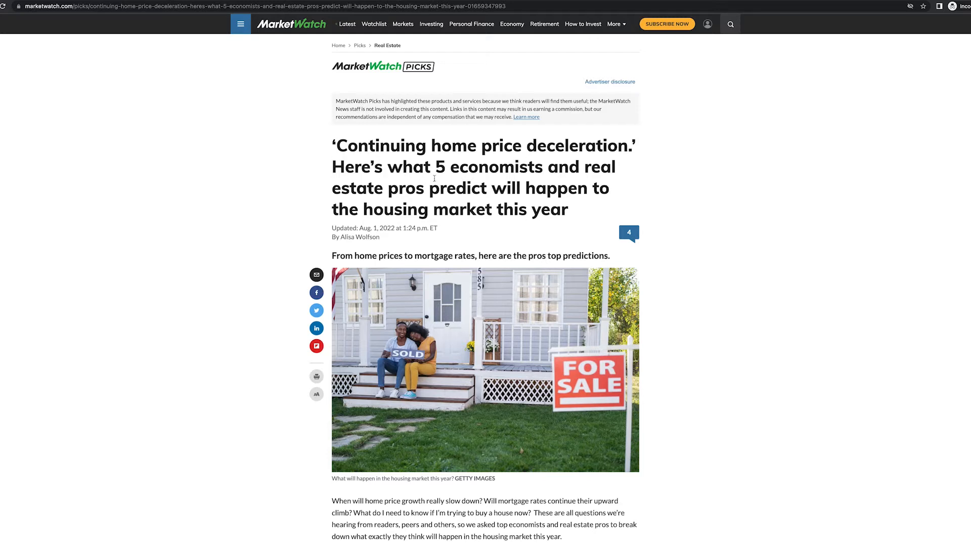
mouse_move(470, 201)
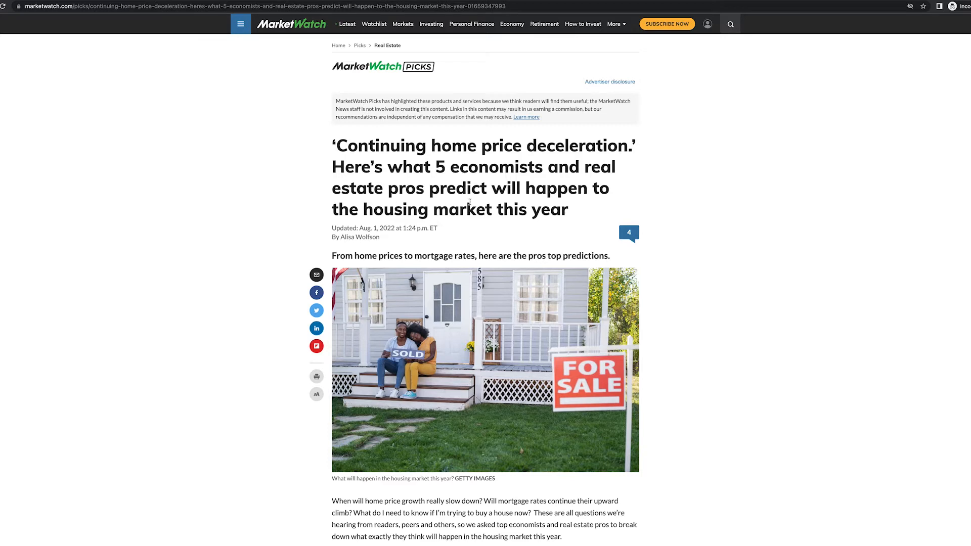
mouse_move(697, 237)
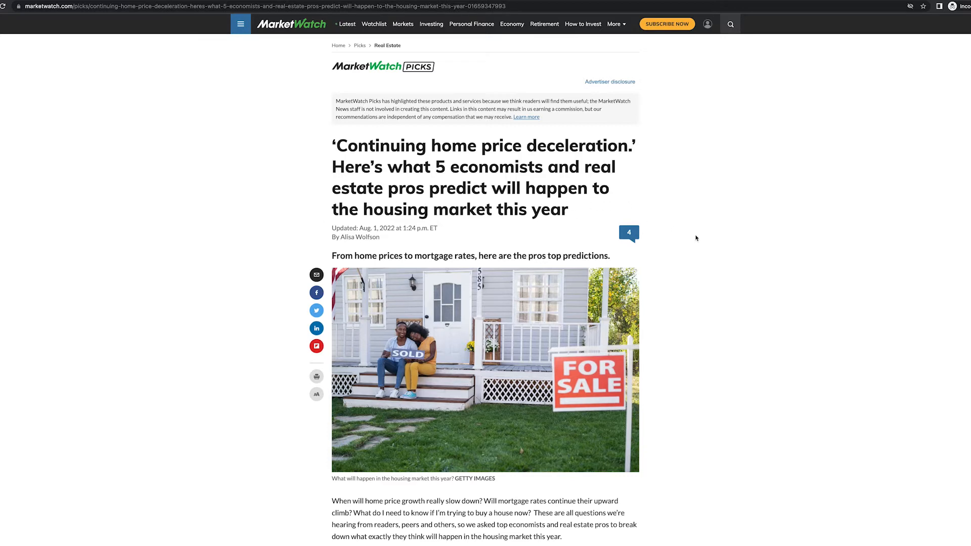
Step: Scroll the housing predictions article down to its intro and the mortgage rates section
scroll(down, 3)
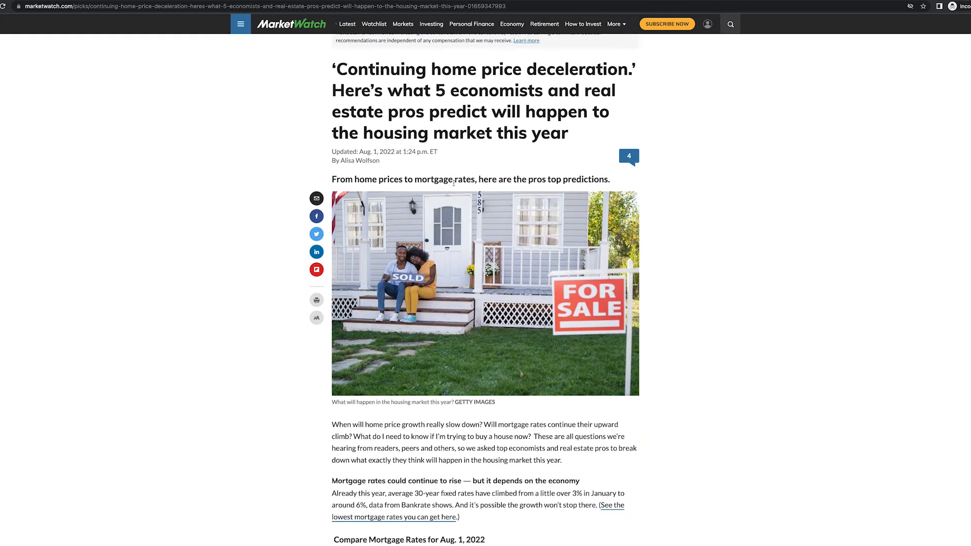
mouse_move(686, 243)
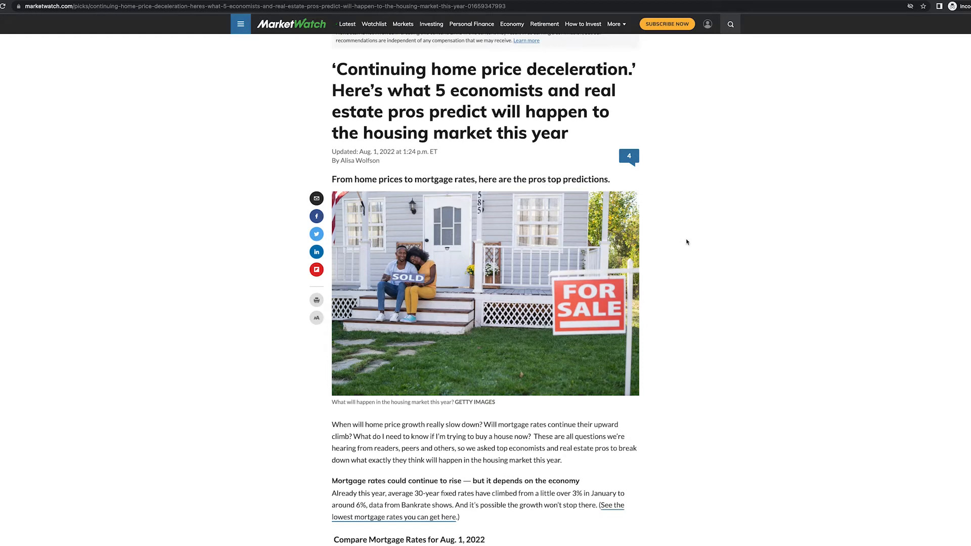
Step: Scroll past the Compare Mortgage Rates table to the economists' comments on rising and real rates
scroll(down, 3)
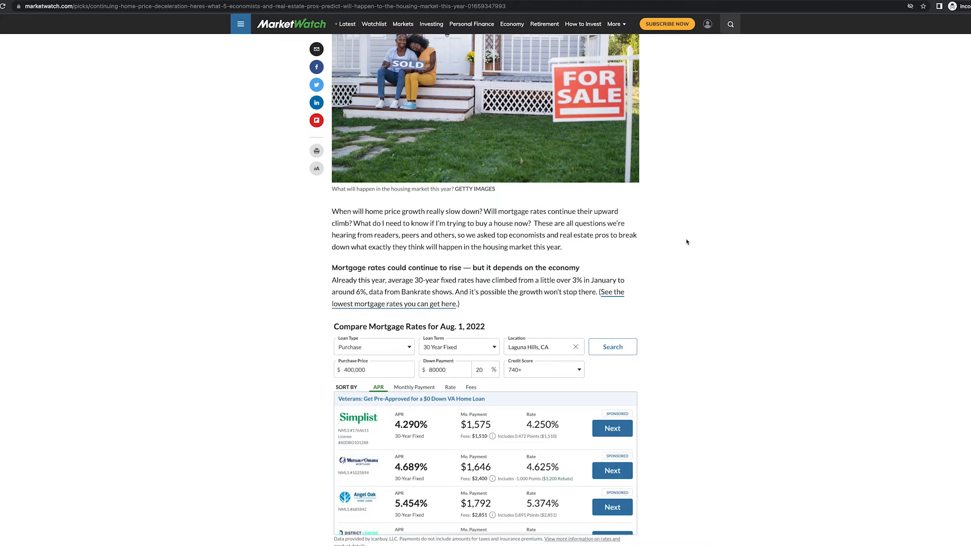
scroll(down, 3)
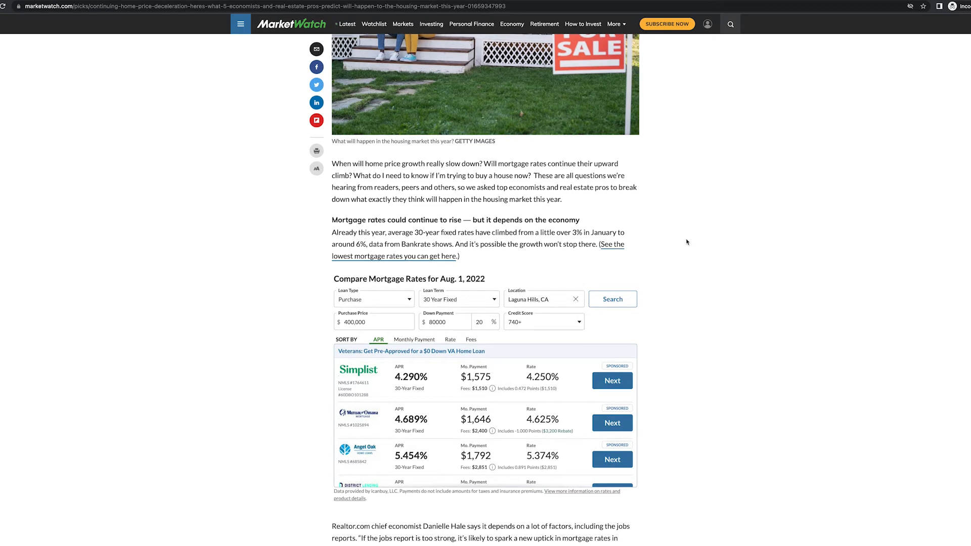
mouse_move(383, 212)
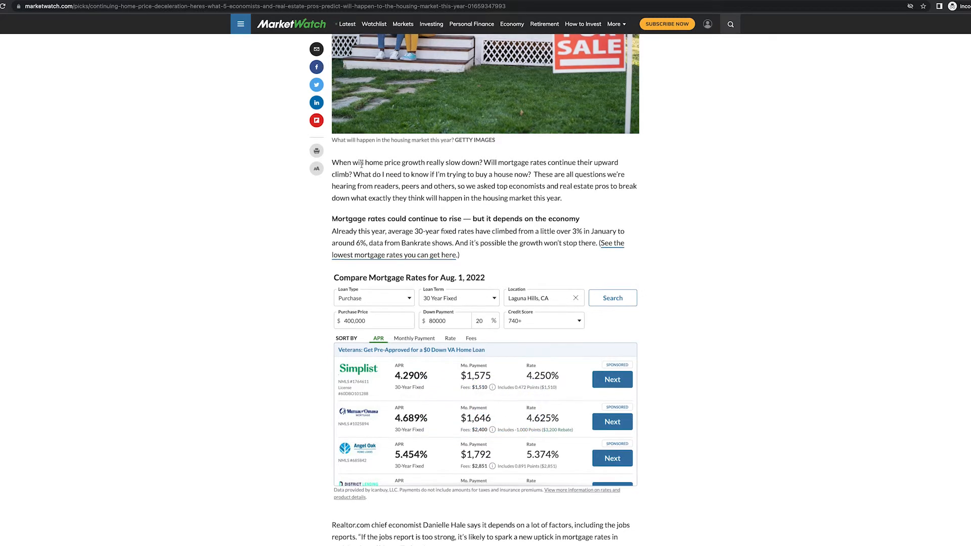
mouse_move(439, 172)
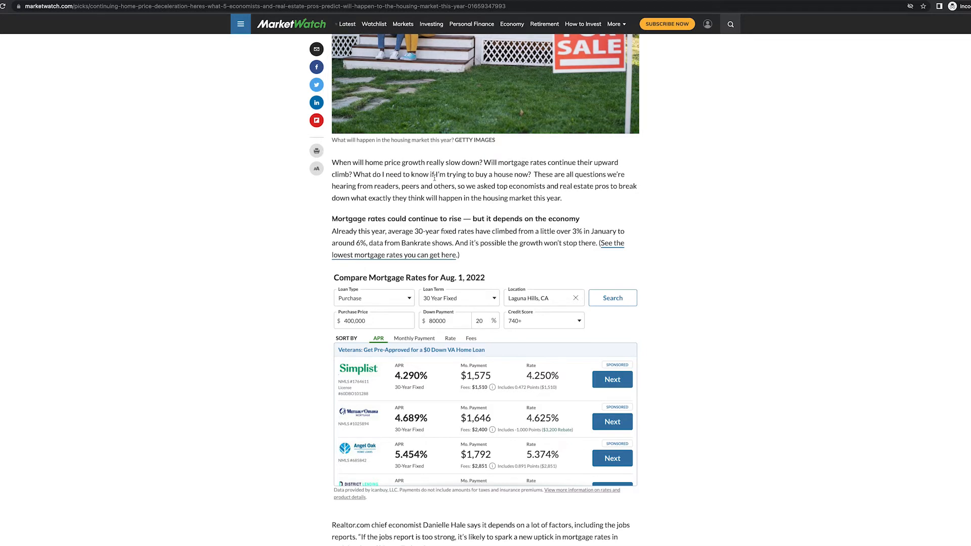
mouse_move(666, 211)
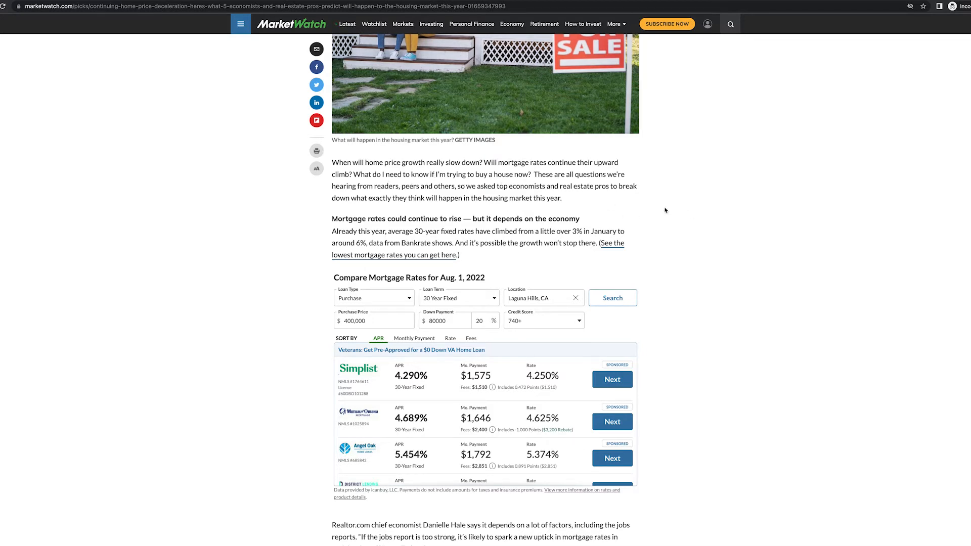
scroll(down, 3)
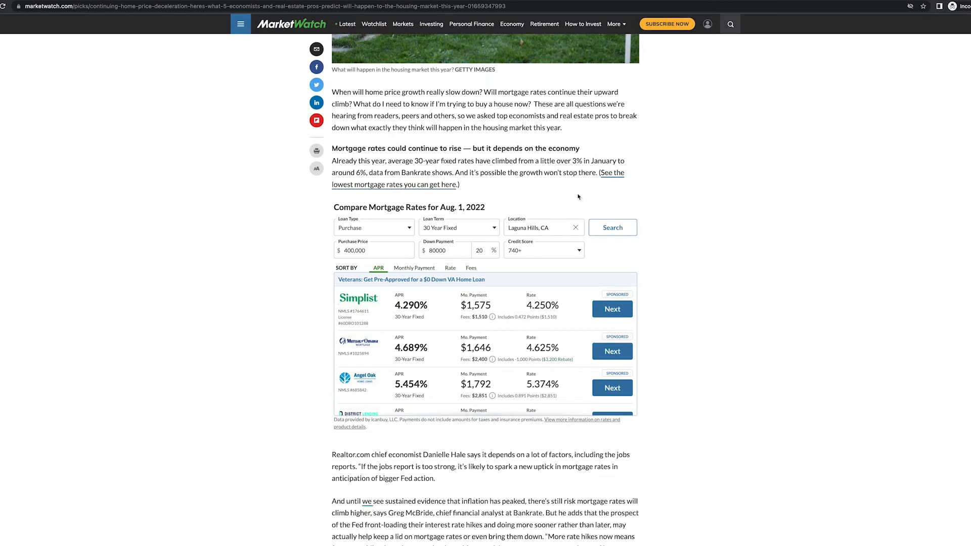
mouse_move(455, 158)
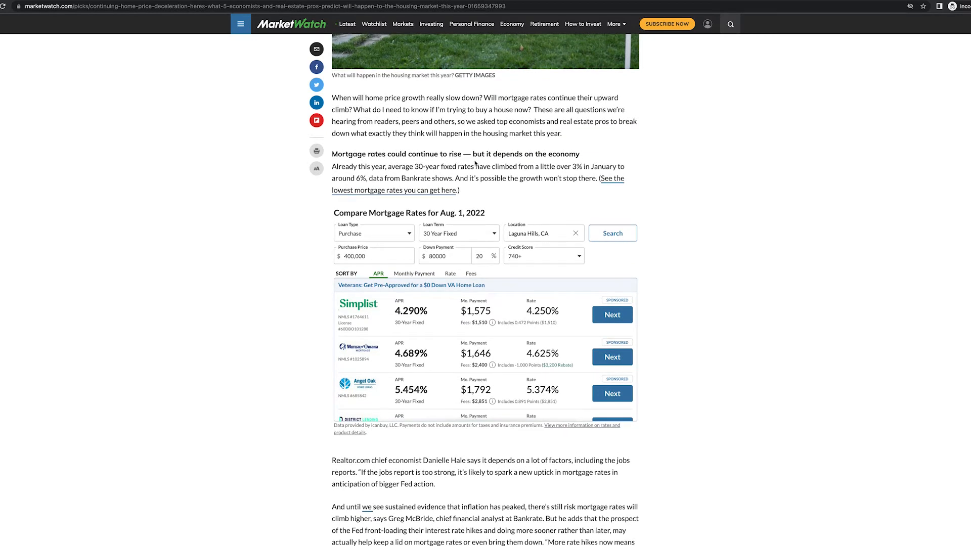
scroll(down, 3)
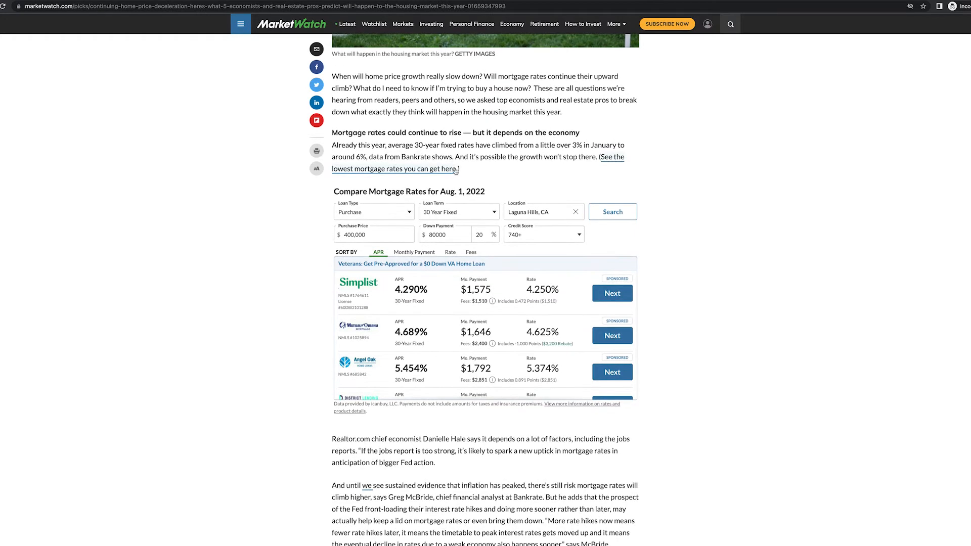
mouse_move(681, 165)
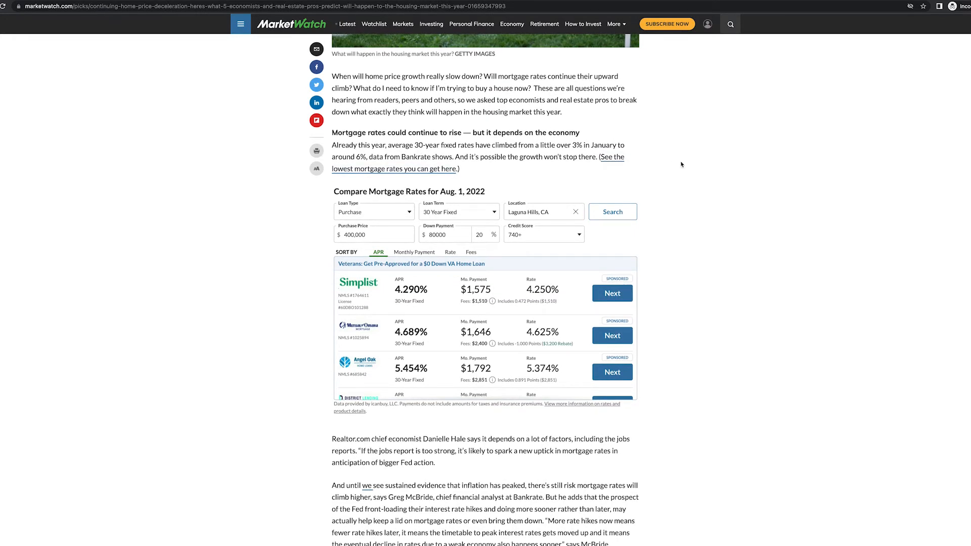
scroll(down, 3)
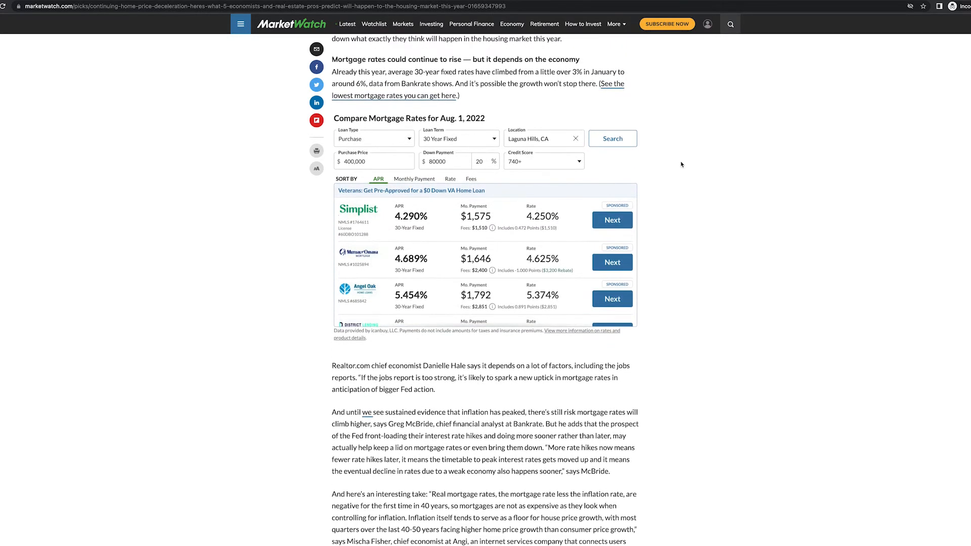
Step: Scroll down to the 'Home price appreciation will cool' section and its expert quotes
scroll(down, 3)
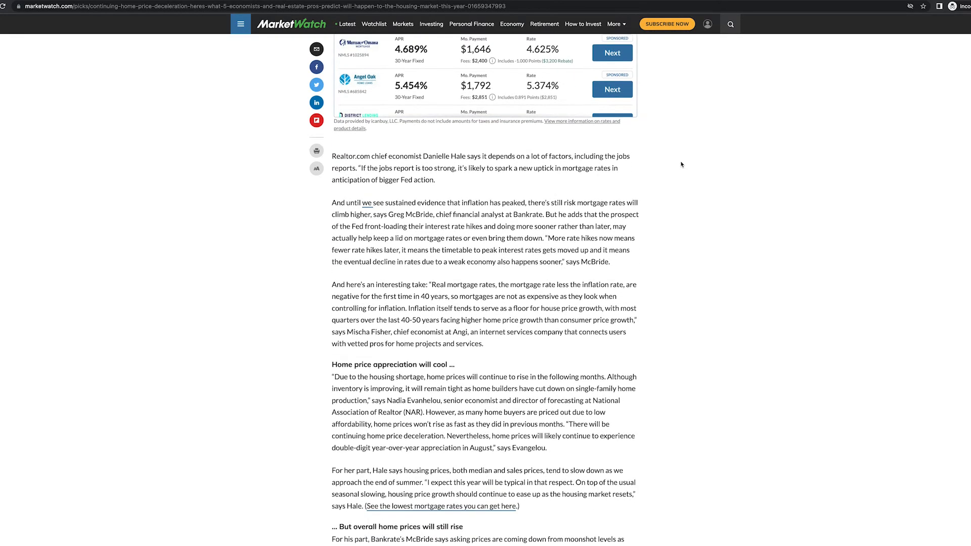
mouse_move(356, 168)
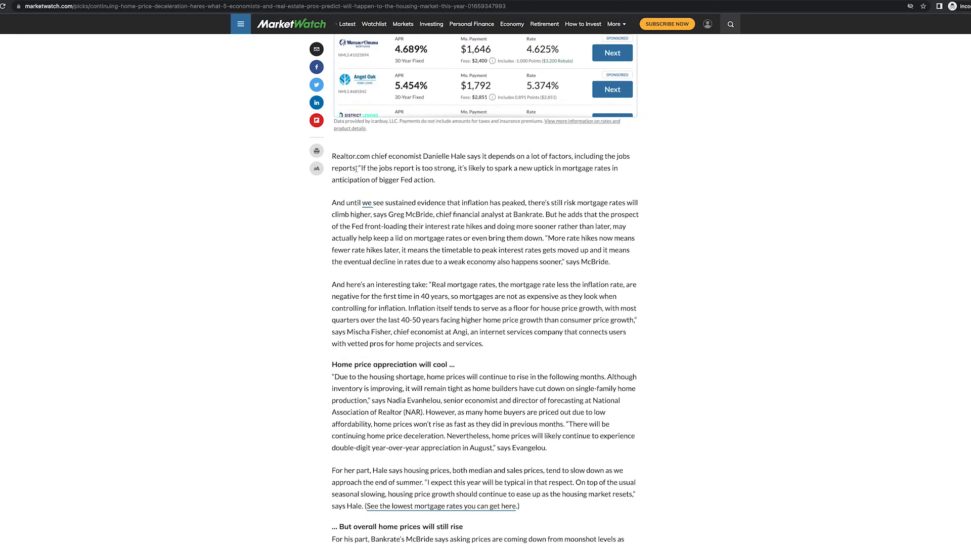
mouse_move(439, 154)
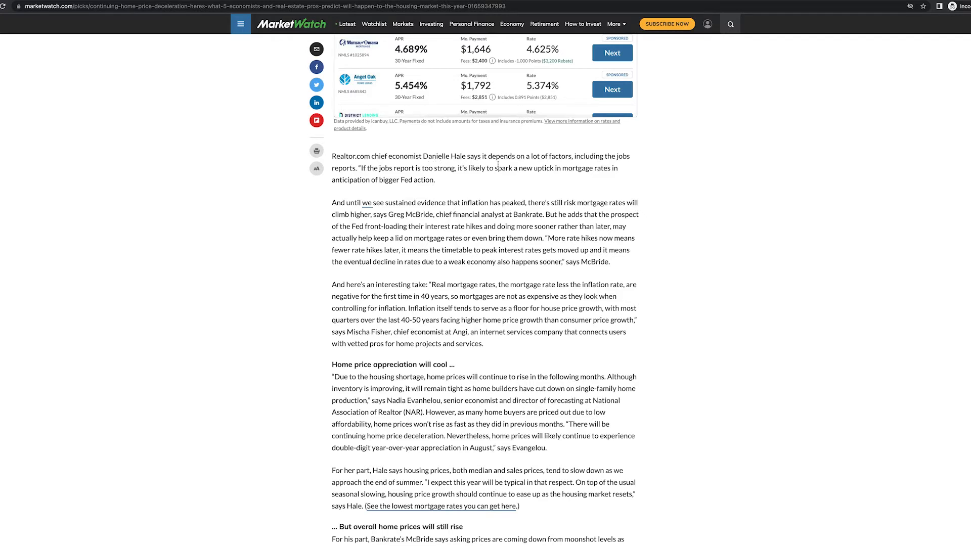
mouse_move(367, 176)
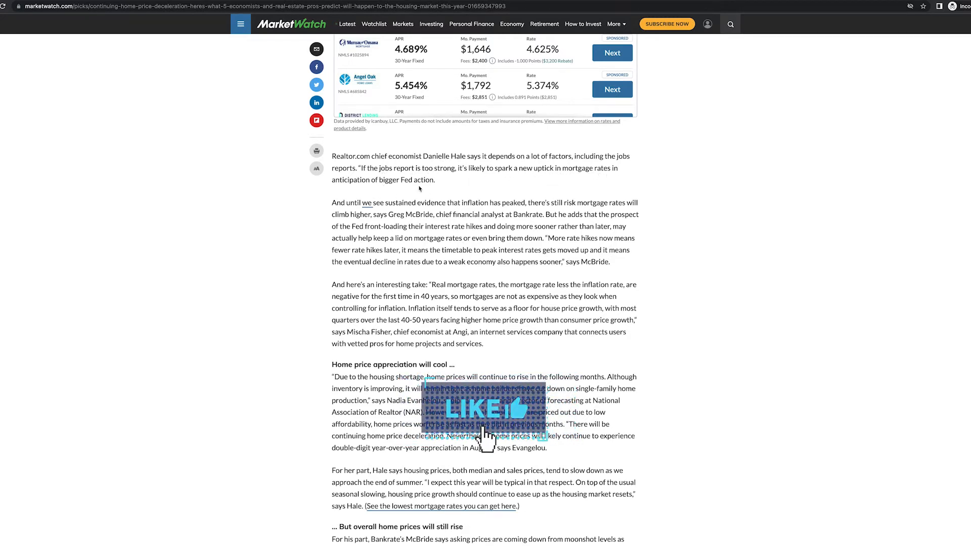
mouse_move(461, 185)
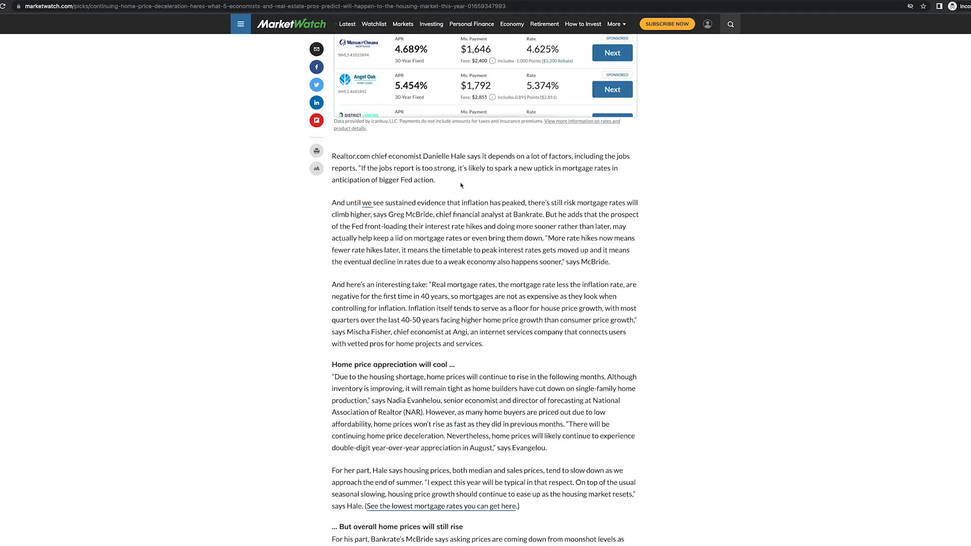
mouse_move(443, 183)
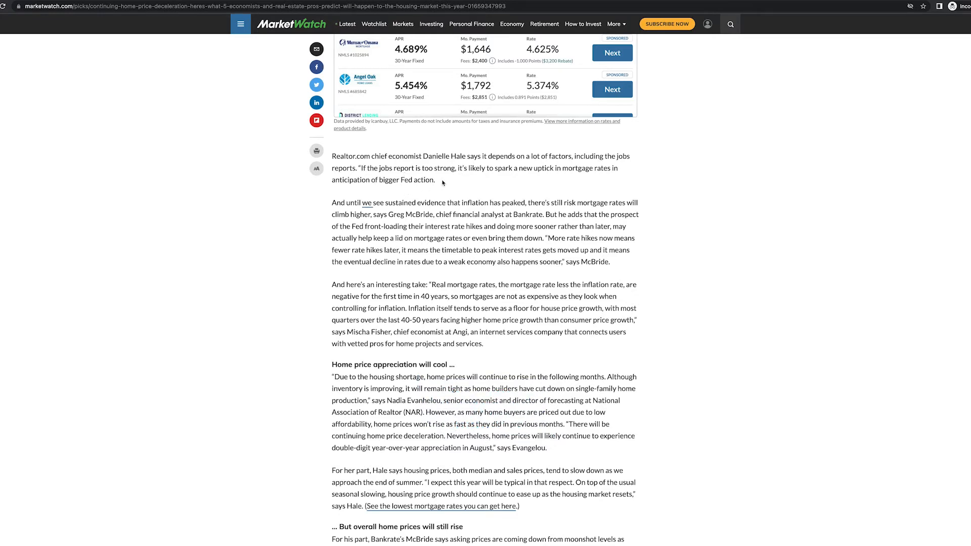
mouse_move(471, 188)
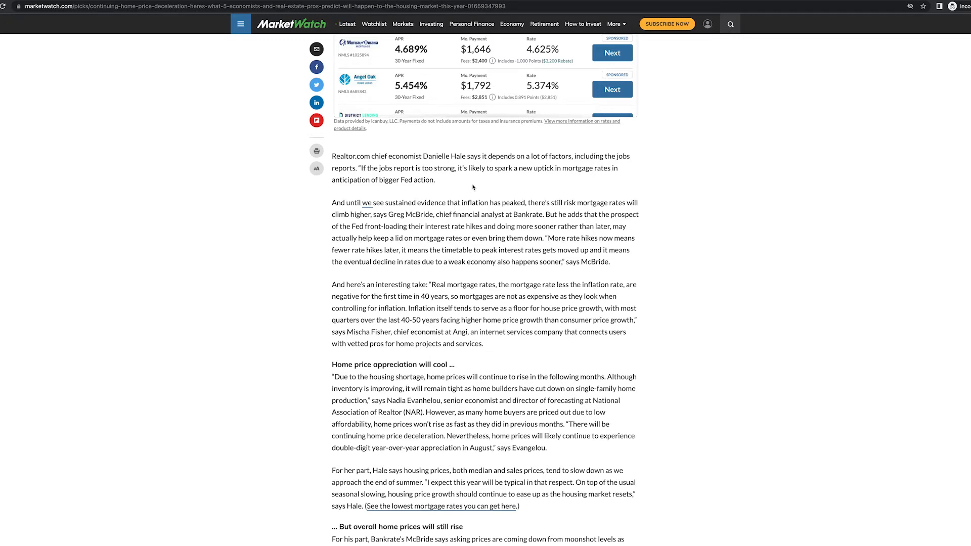
mouse_move(458, 209)
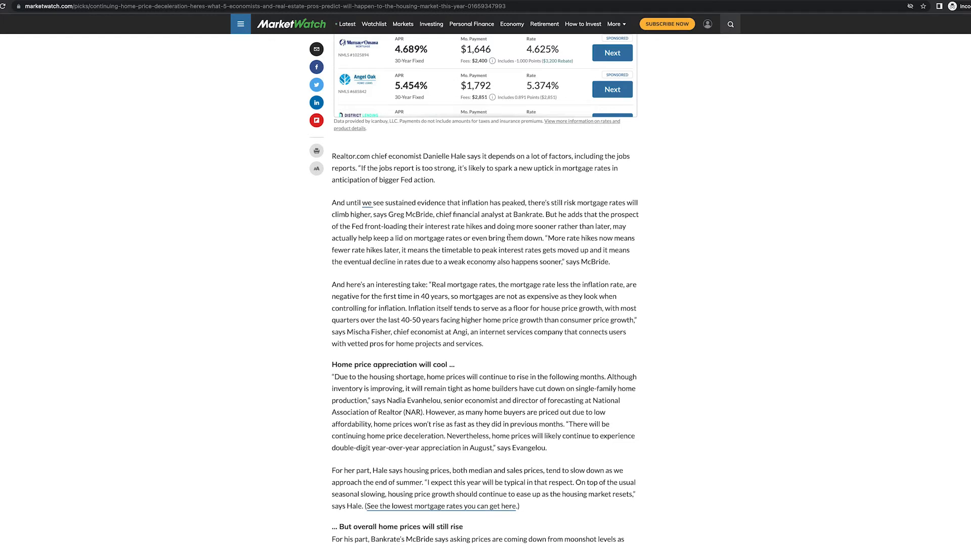
scroll(down, 3)
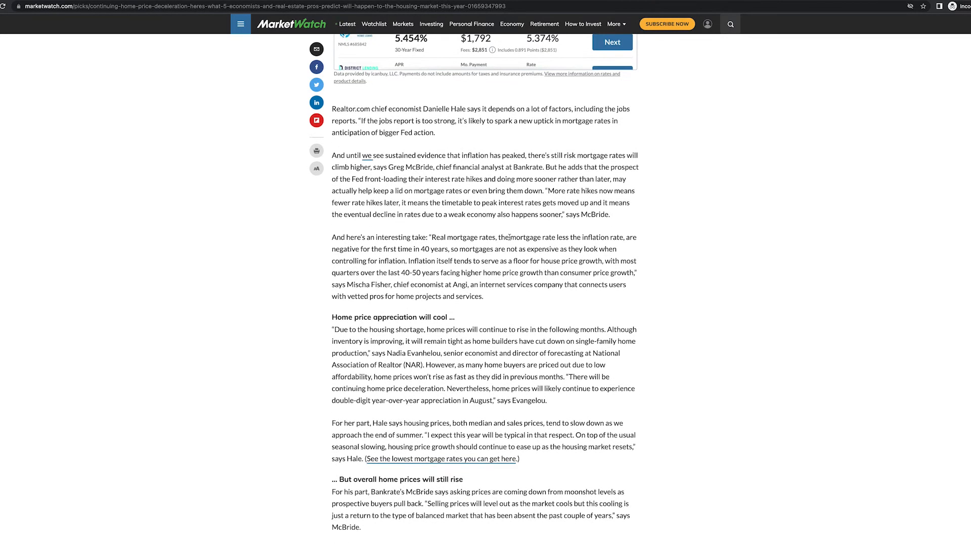
scroll(down, 3)
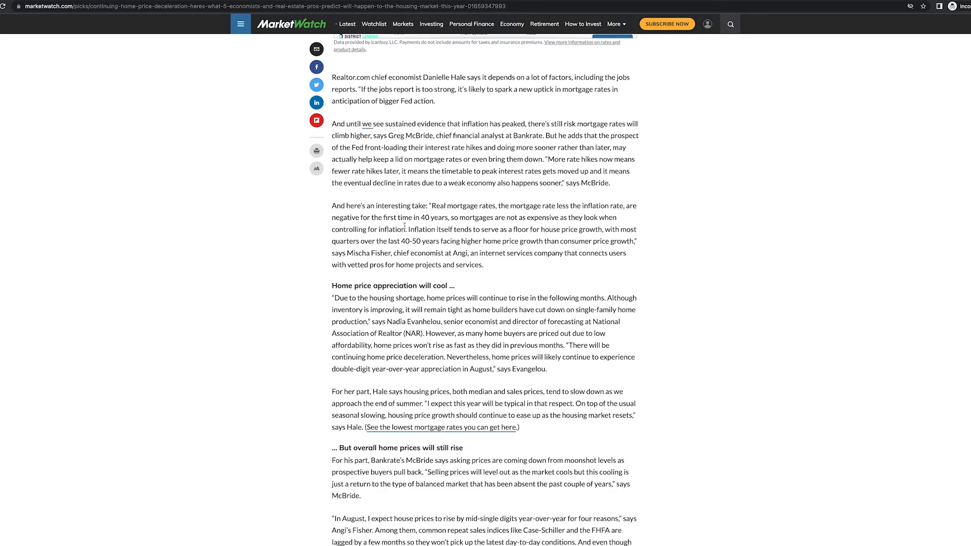
mouse_move(505, 228)
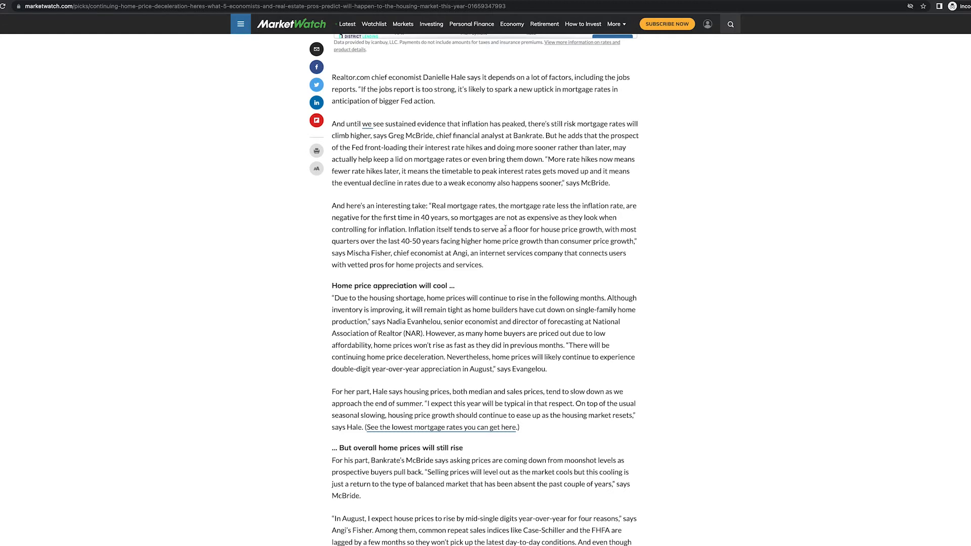
mouse_move(585, 228)
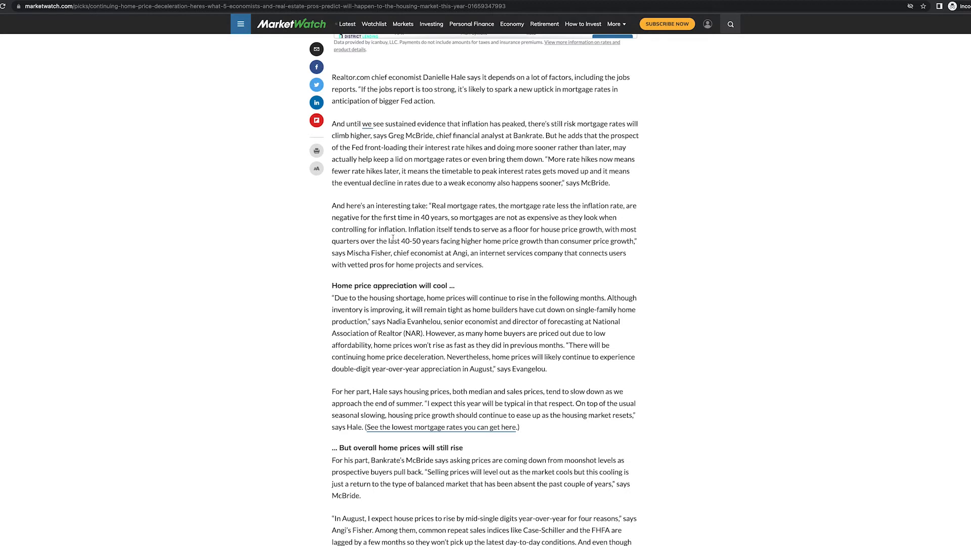
mouse_move(483, 237)
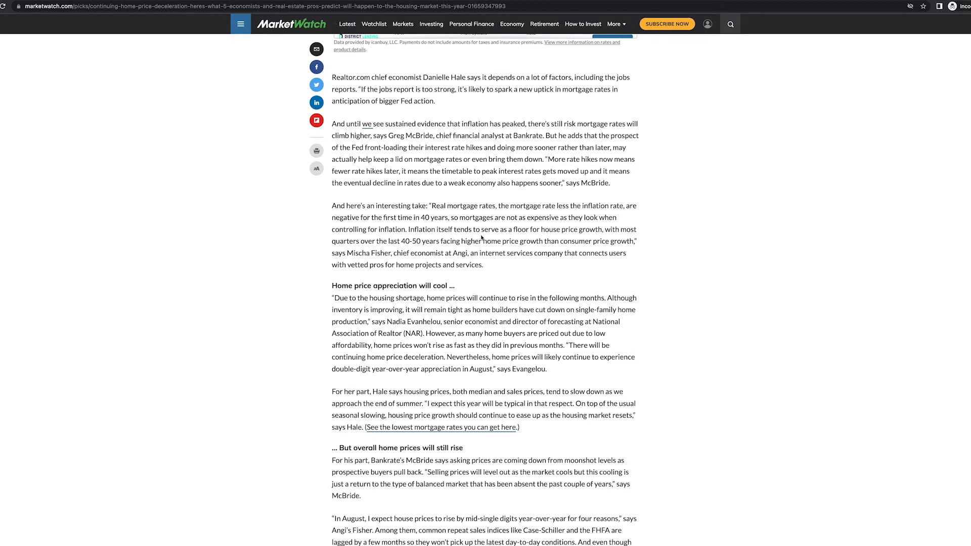
mouse_move(584, 238)
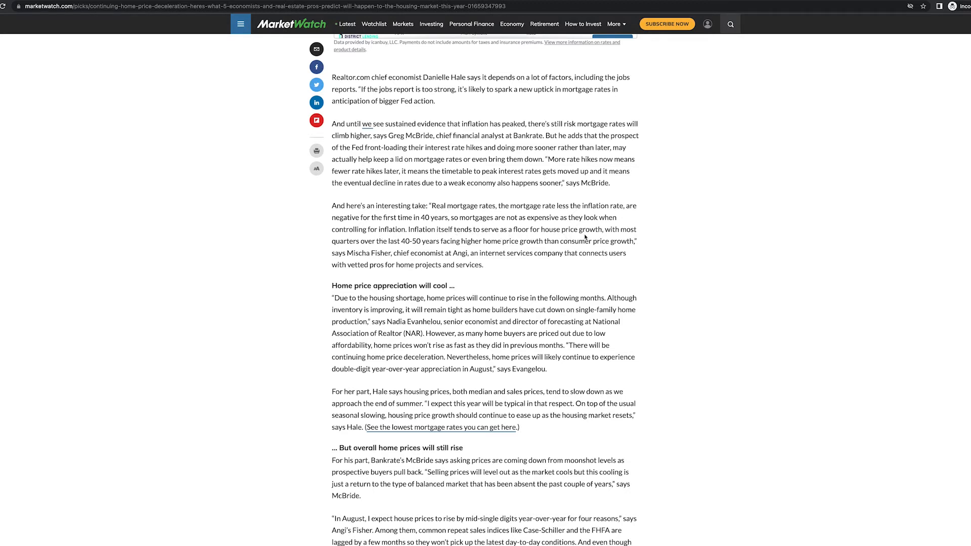
mouse_move(369, 246)
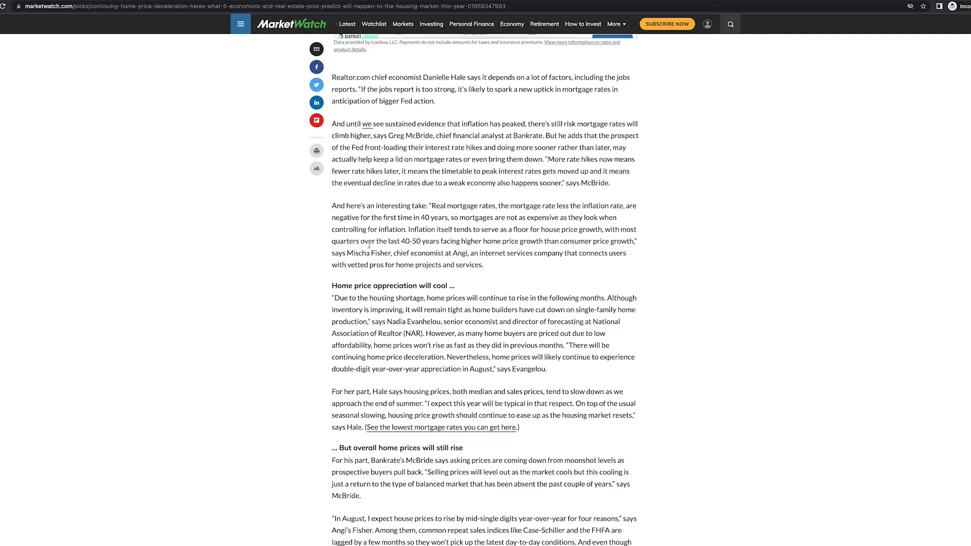
mouse_move(451, 250)
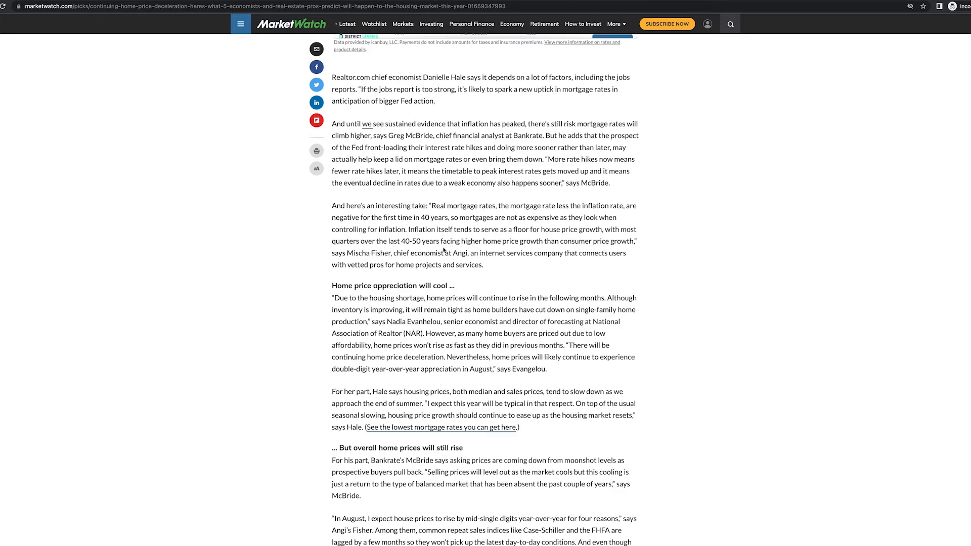
mouse_move(523, 253)
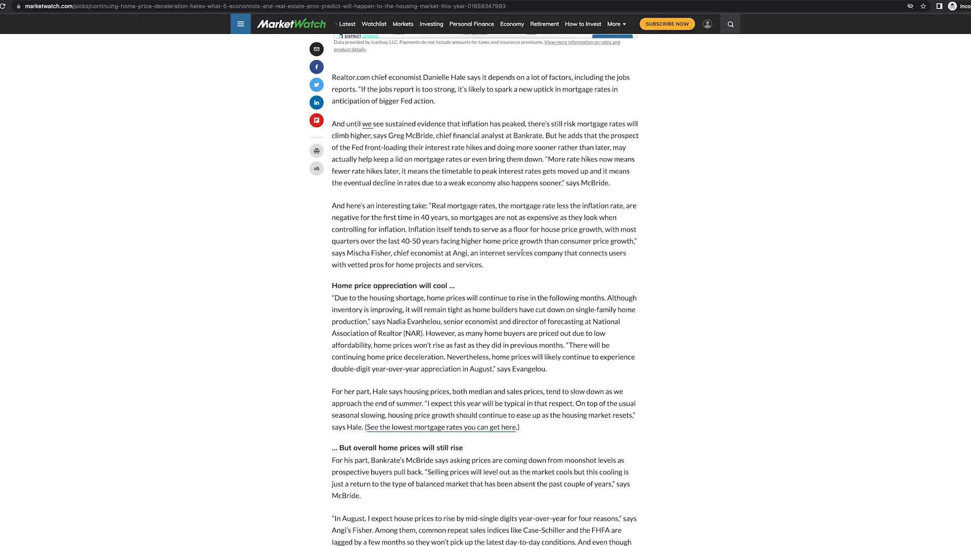
mouse_move(555, 269)
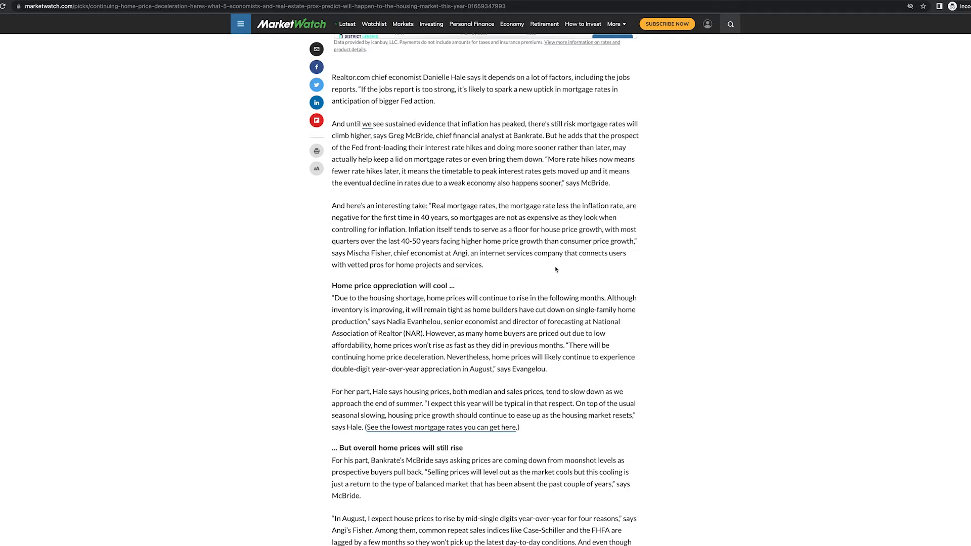
mouse_move(497, 249)
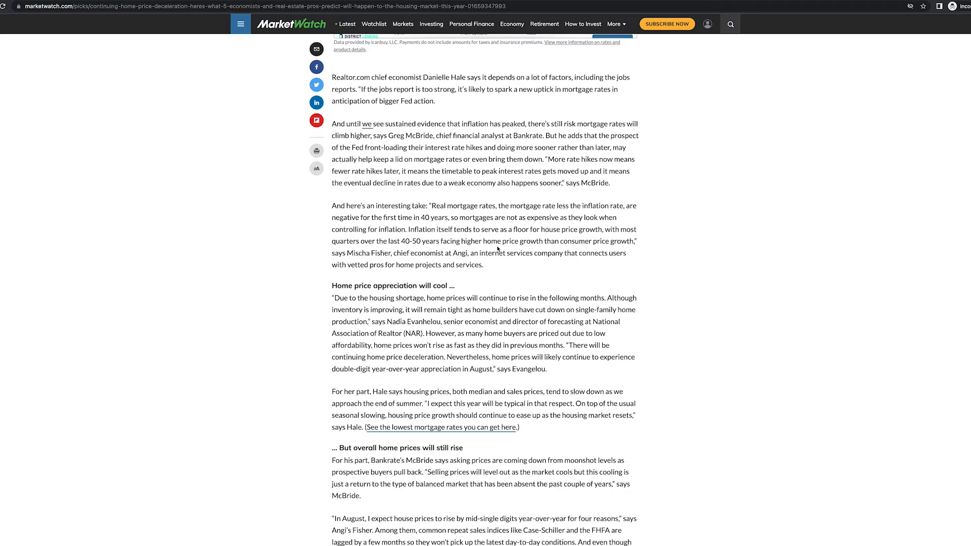
Step: Scroll to the 'Demand is cooling' section with Zillow's Jeff Tucker, before the Aug. 1 rate comparison
scroll(down, 3)
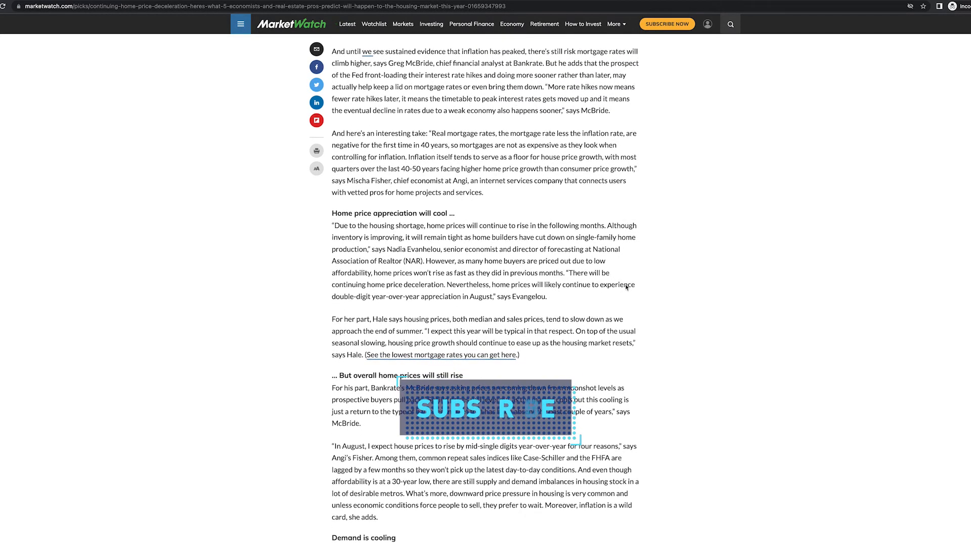
scroll(down, 3)
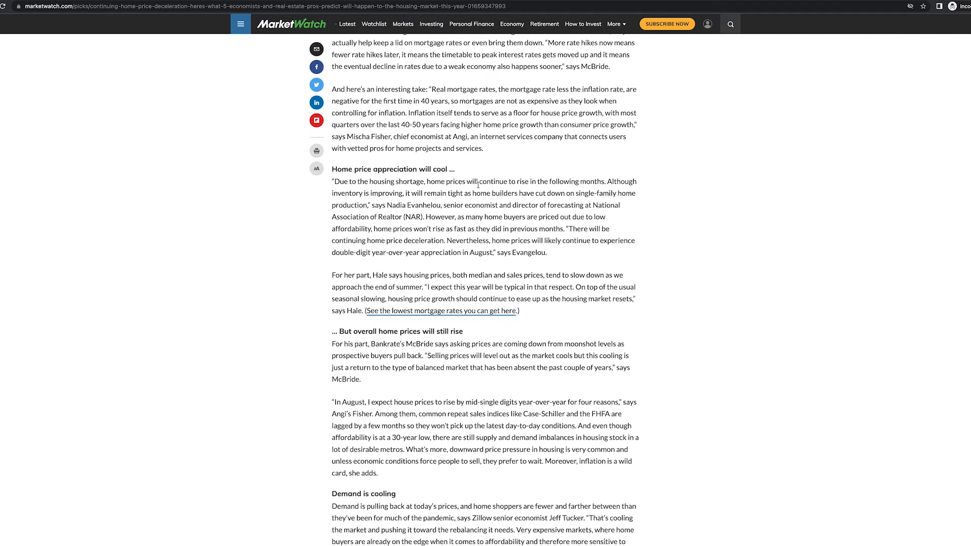
mouse_move(646, 251)
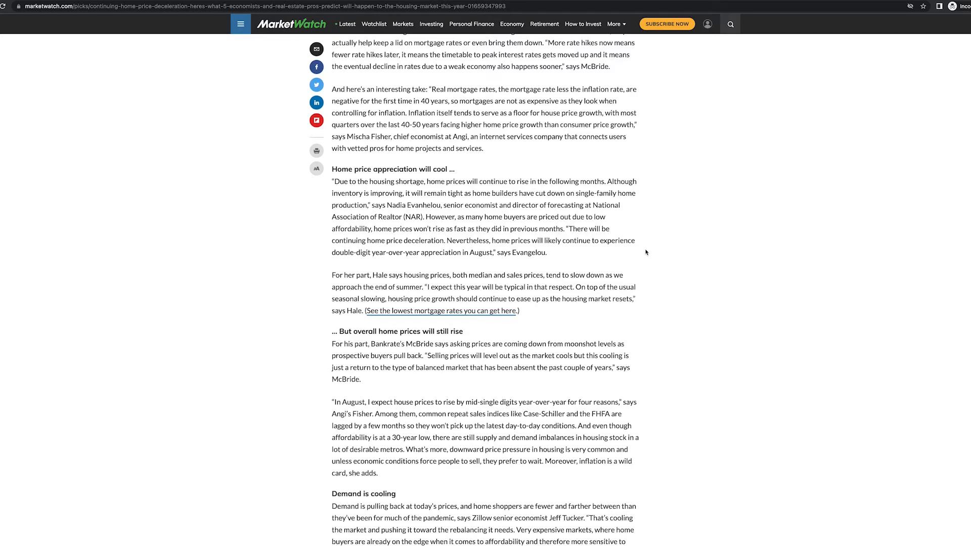
scroll(down, 3)
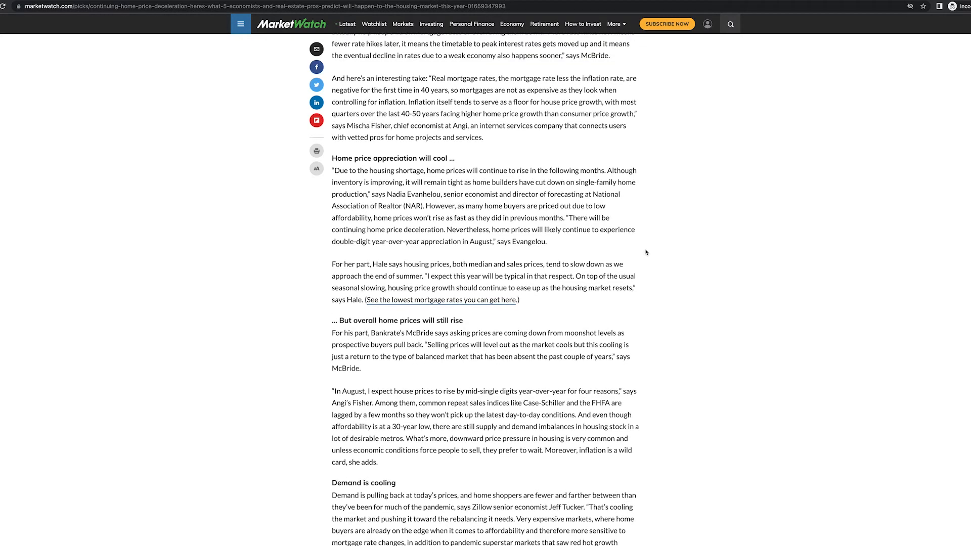
scroll(down, 3)
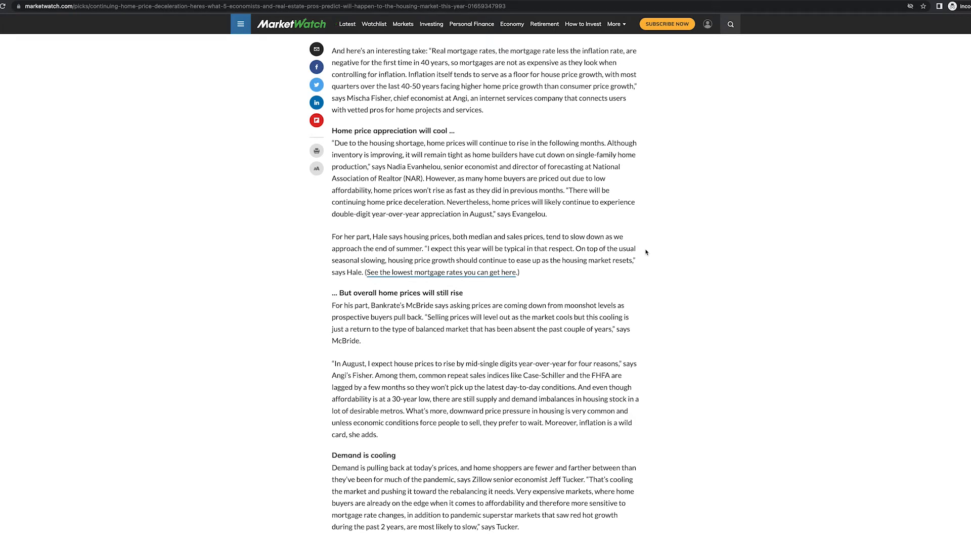
scroll(down, 3)
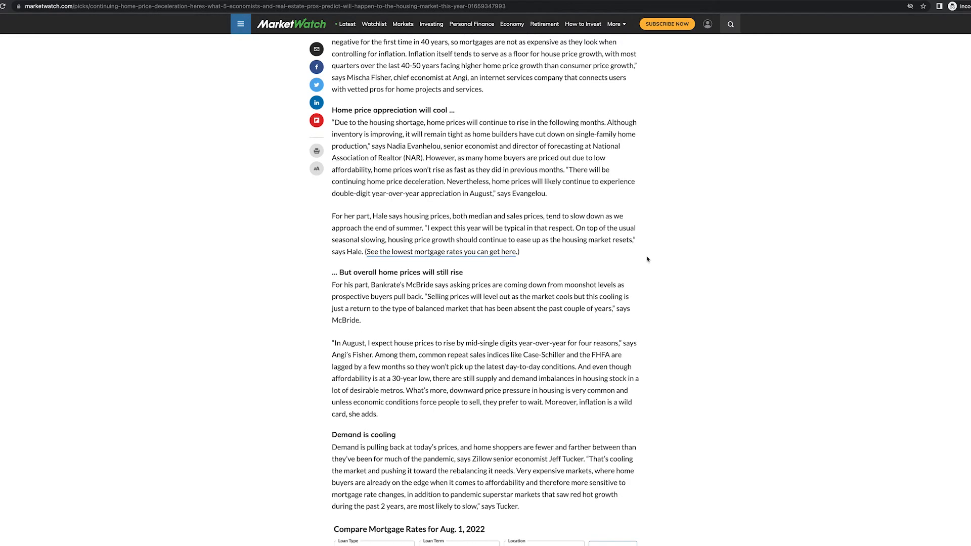
mouse_move(612, 207)
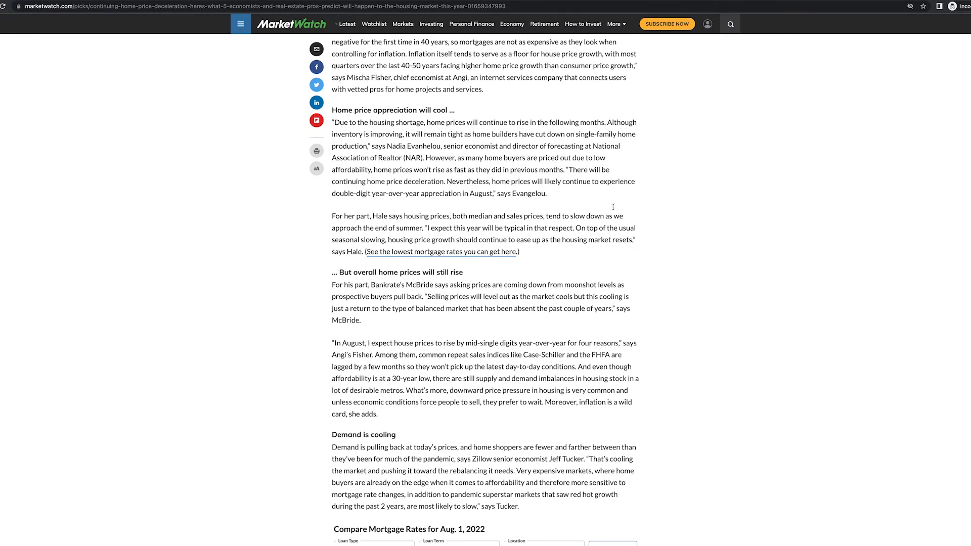
scroll(up, 3)
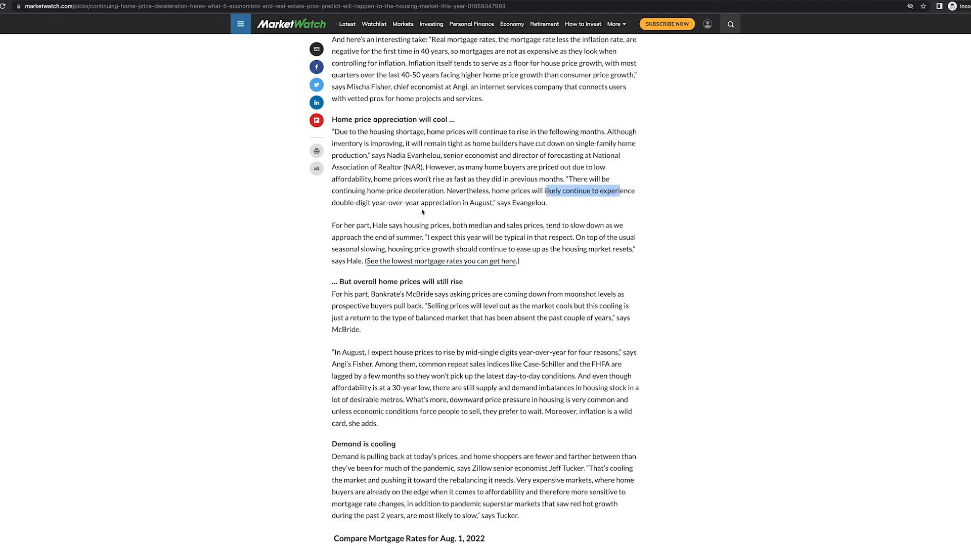
mouse_move(383, 210)
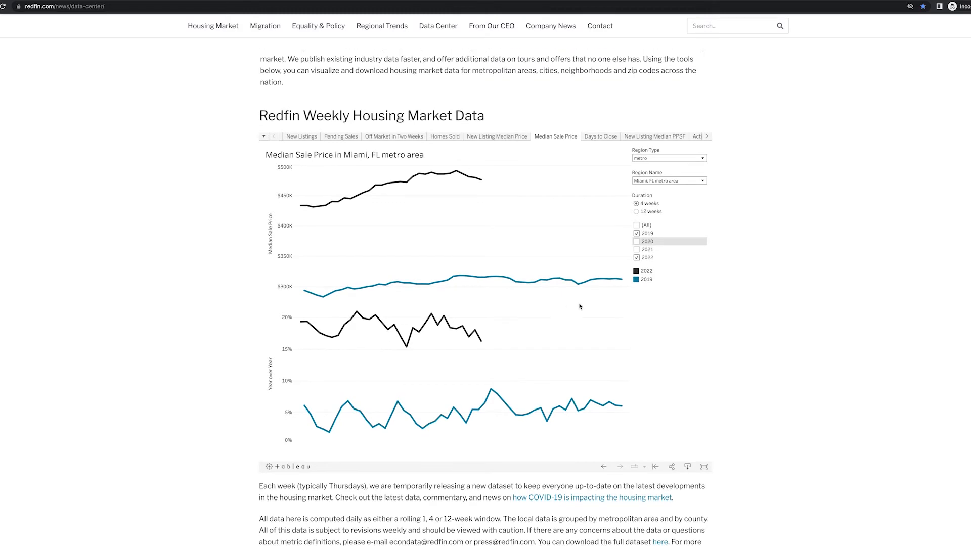
mouse_move(586, 281)
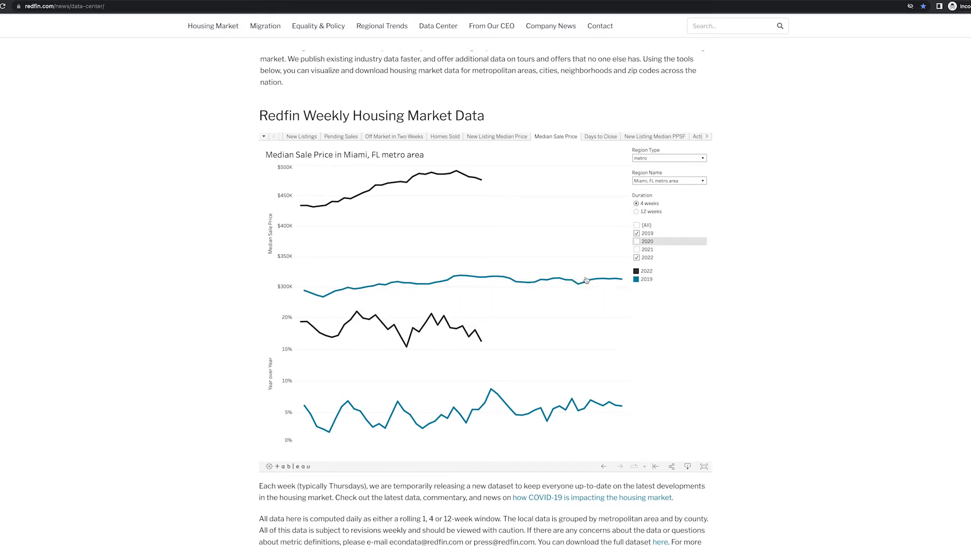
mouse_move(511, 180)
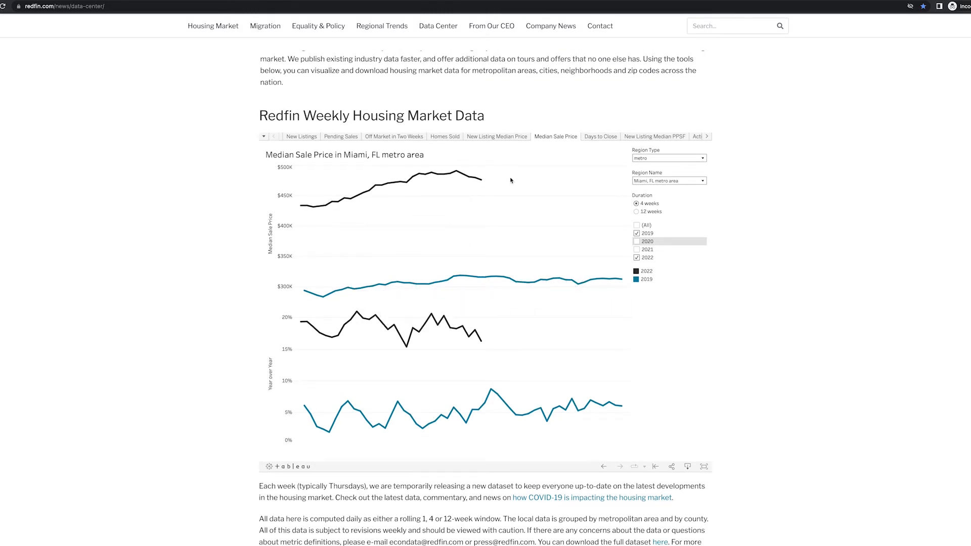
mouse_move(289, 127)
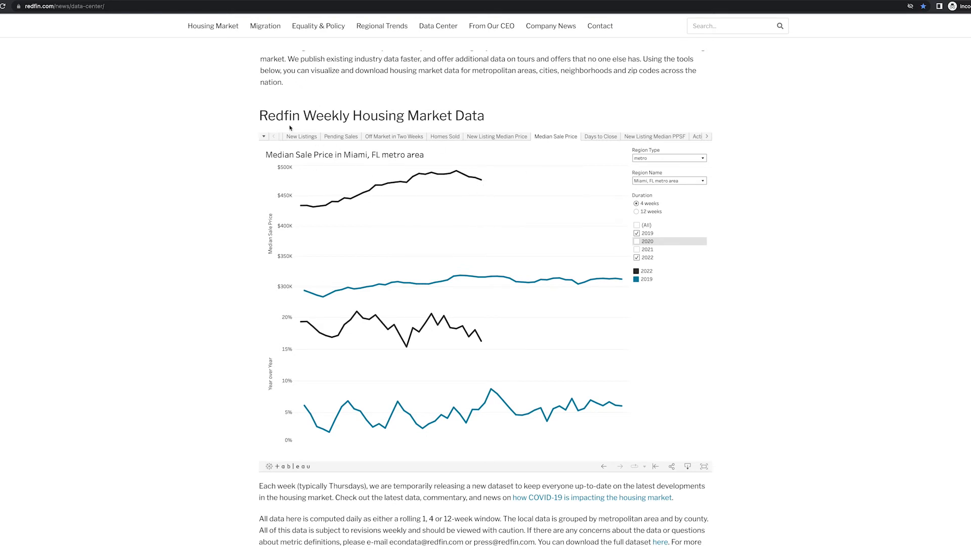
mouse_move(383, 227)
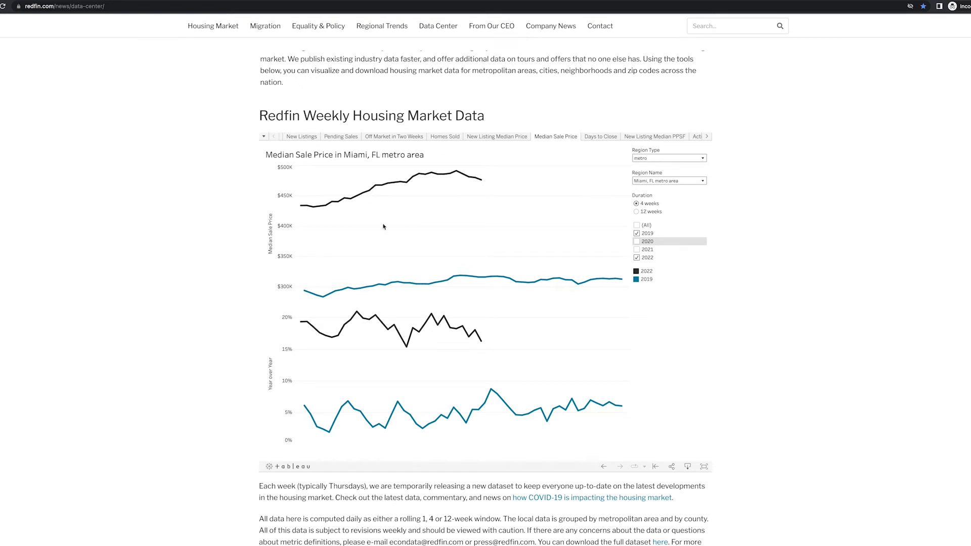
mouse_move(491, 176)
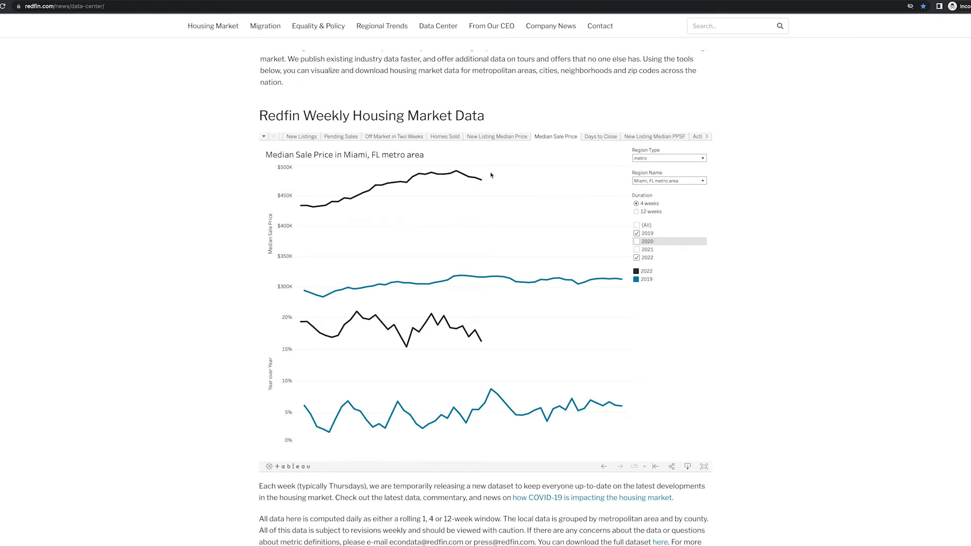
mouse_move(480, 277)
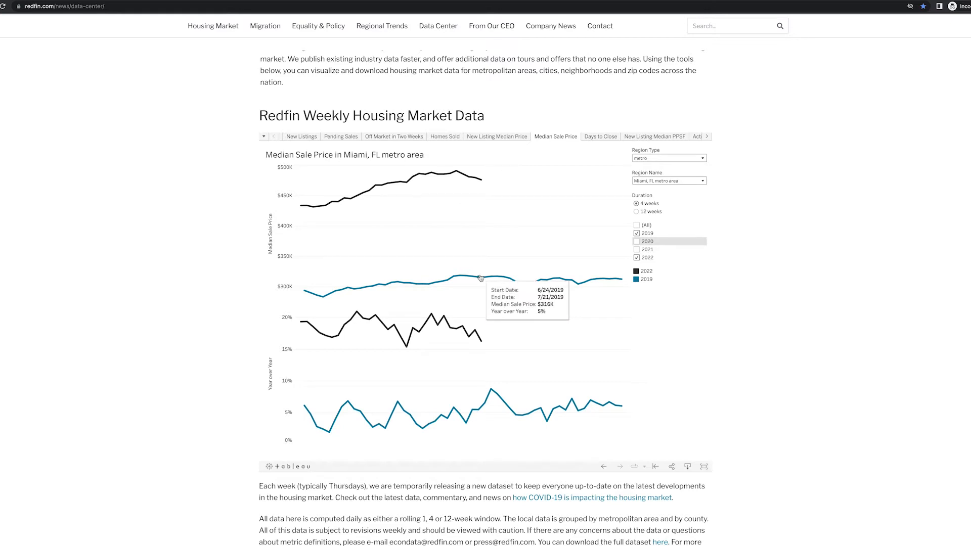
mouse_move(480, 278)
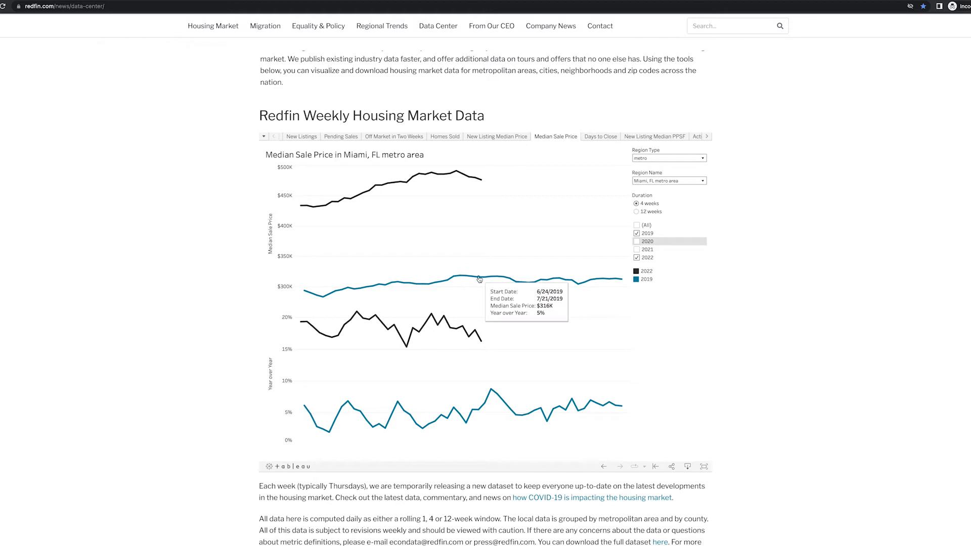
mouse_move(482, 182)
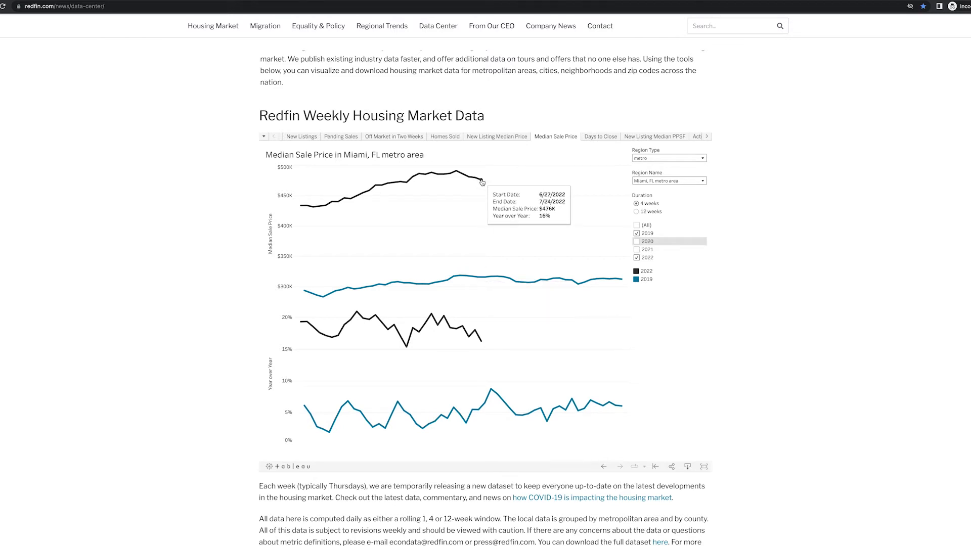
mouse_move(482, 302)
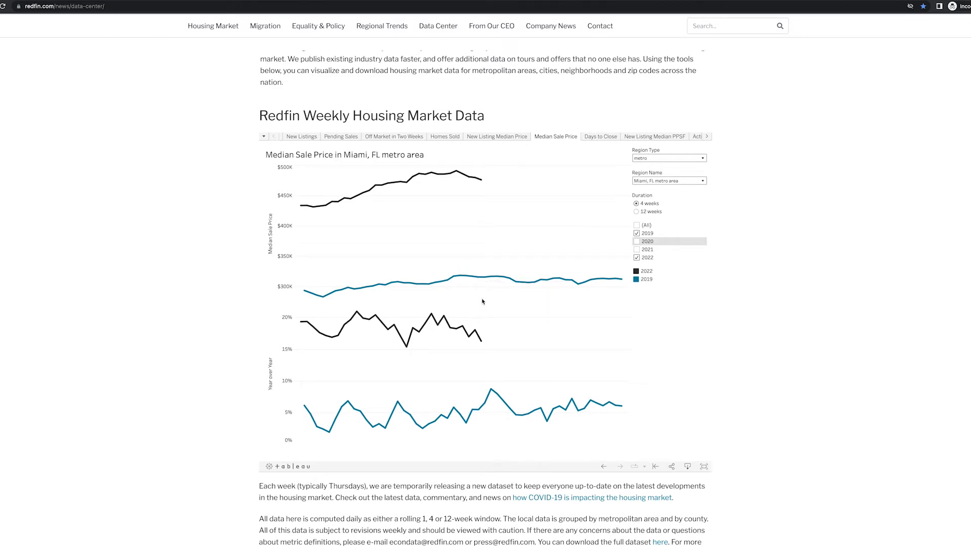
mouse_move(356, 265)
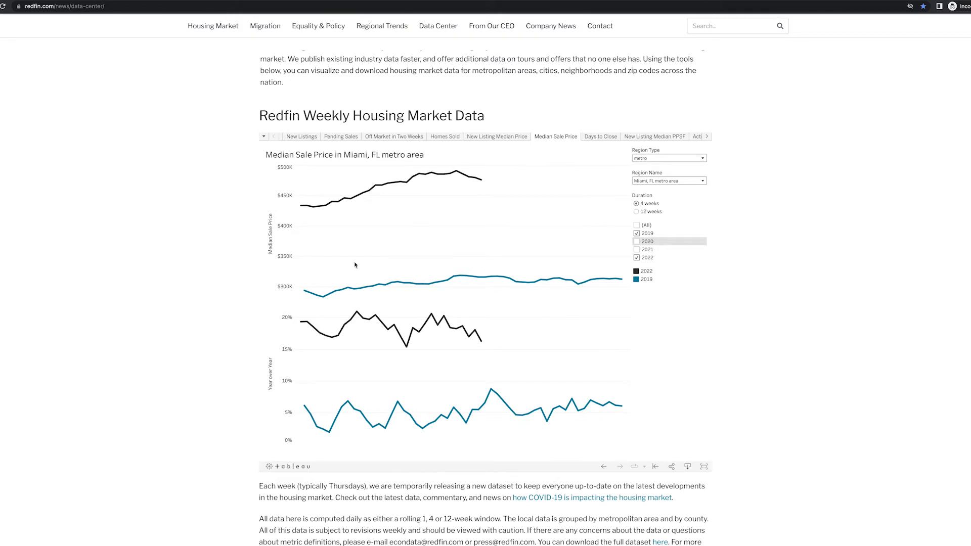
mouse_move(473, 263)
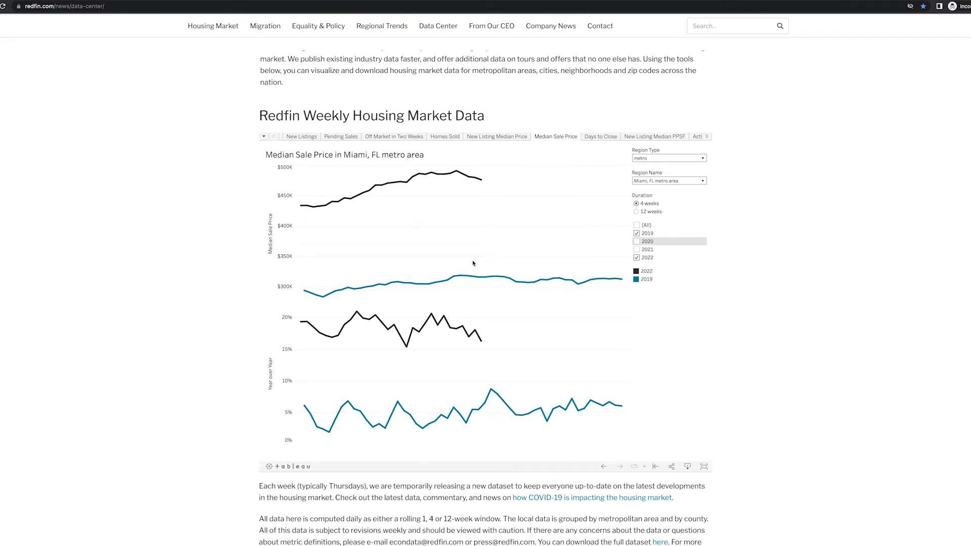
mouse_move(386, 235)
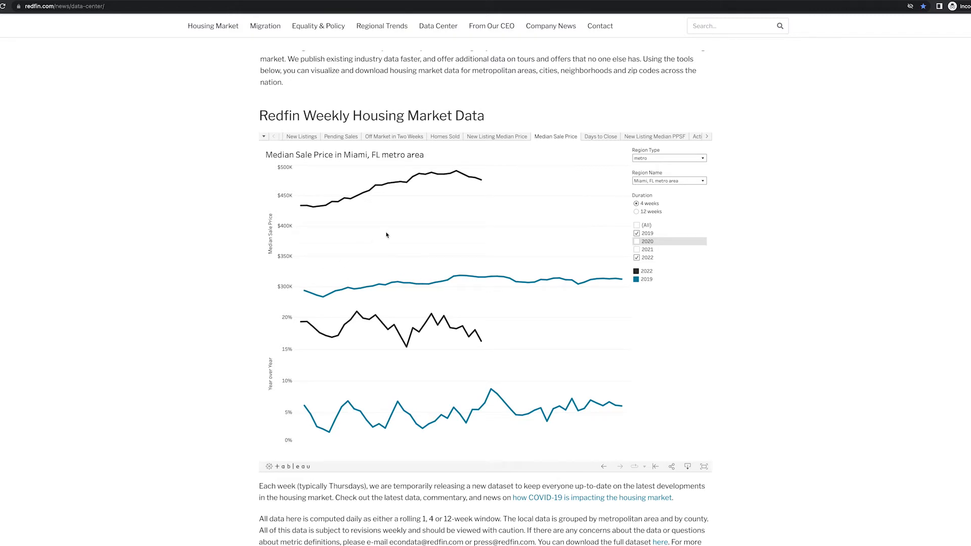
mouse_move(381, 241)
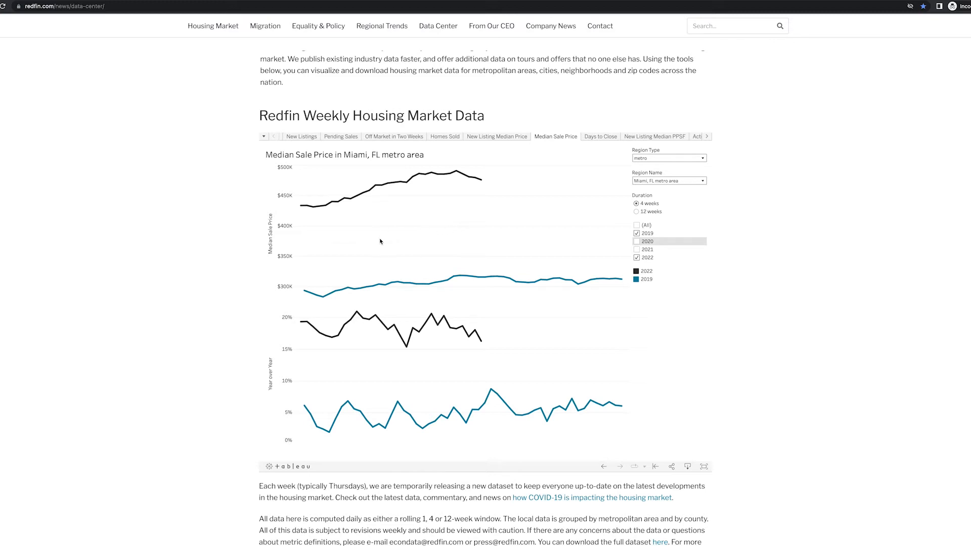
mouse_move(448, 228)
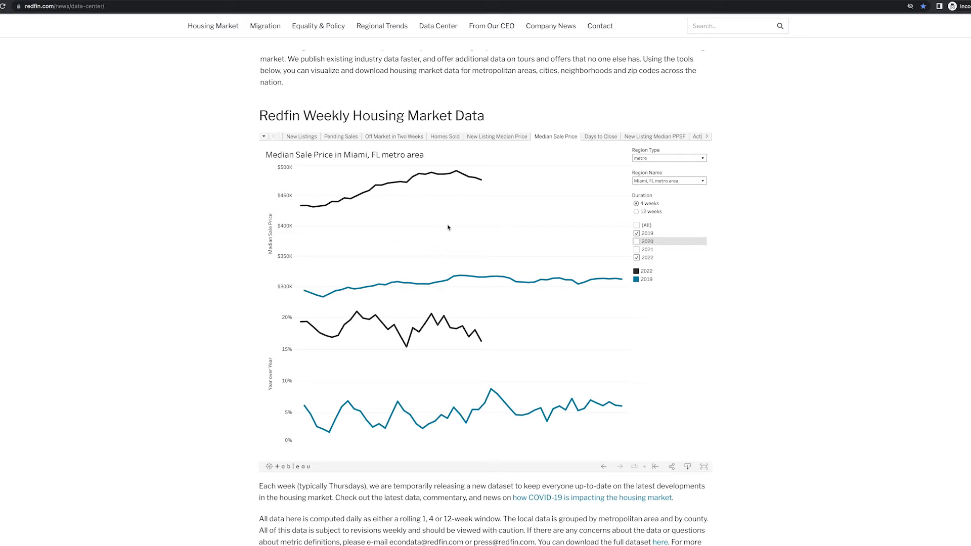
mouse_move(466, 263)
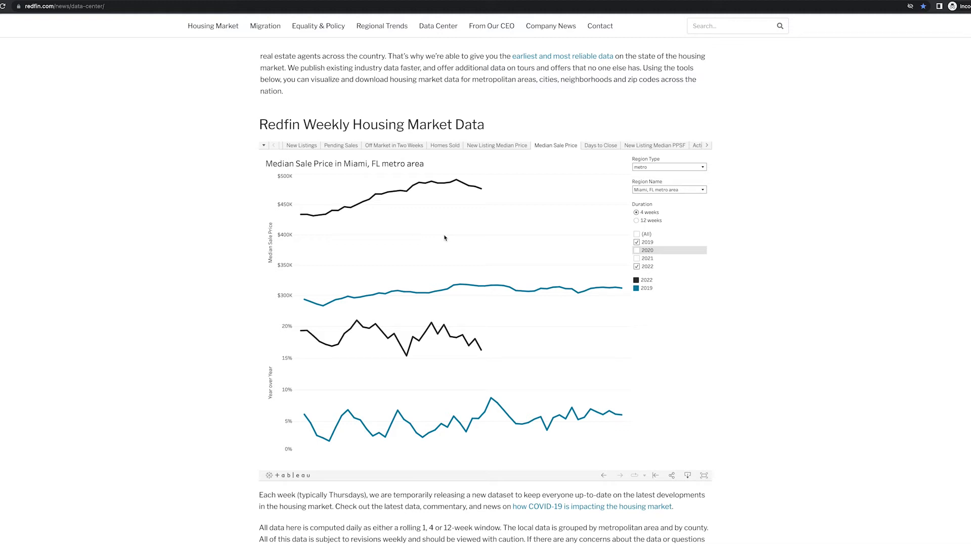
mouse_move(543, 184)
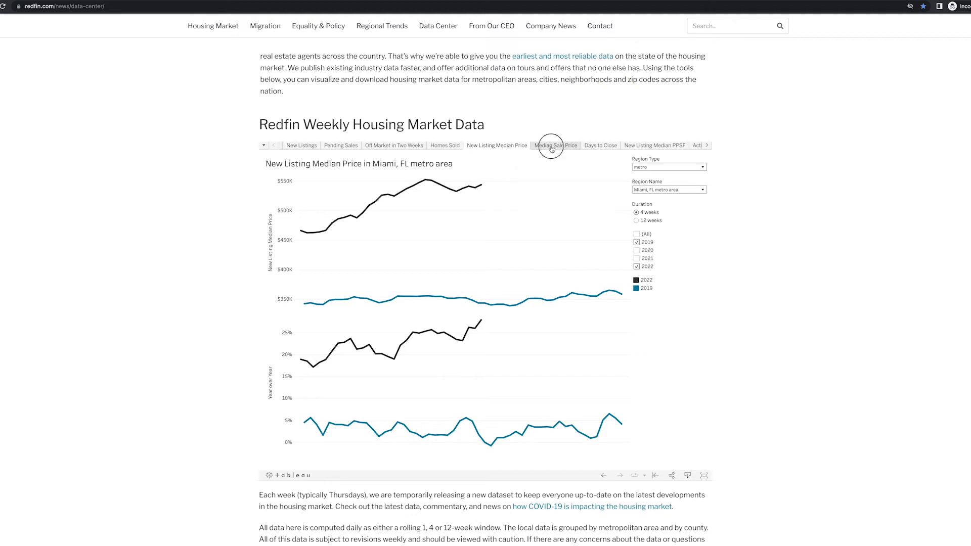
Step: Check Miami's Median Sale Price chart, then return to New Listing Median Price
click(555, 145)
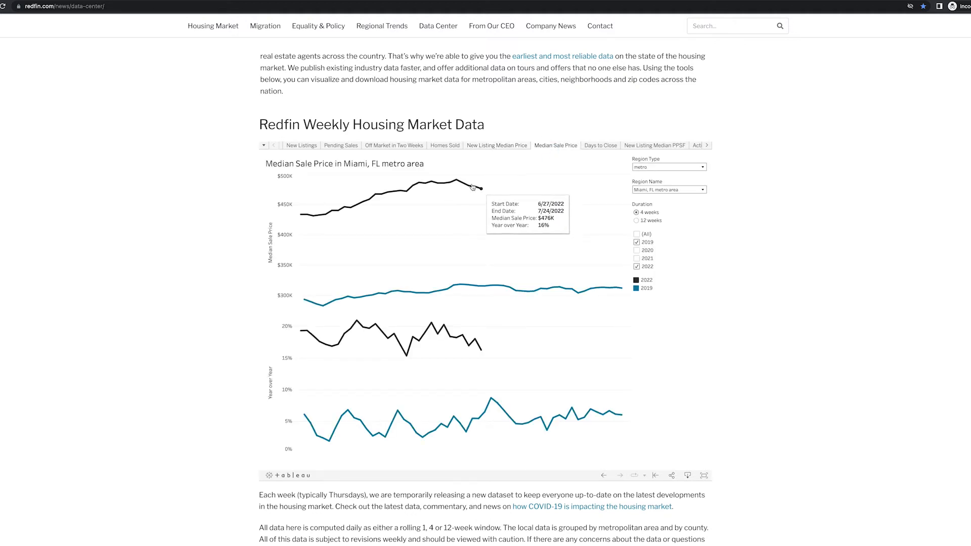
click(496, 145)
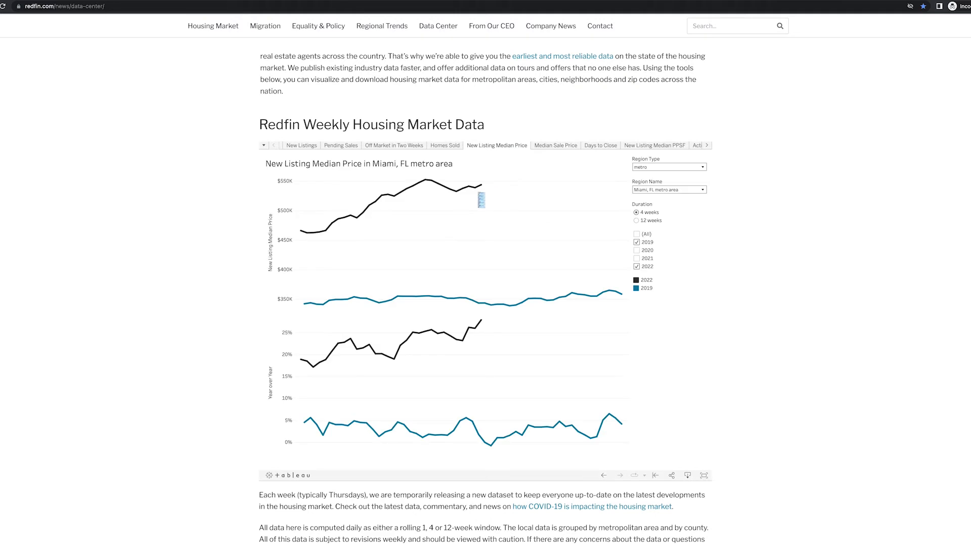
mouse_move(470, 206)
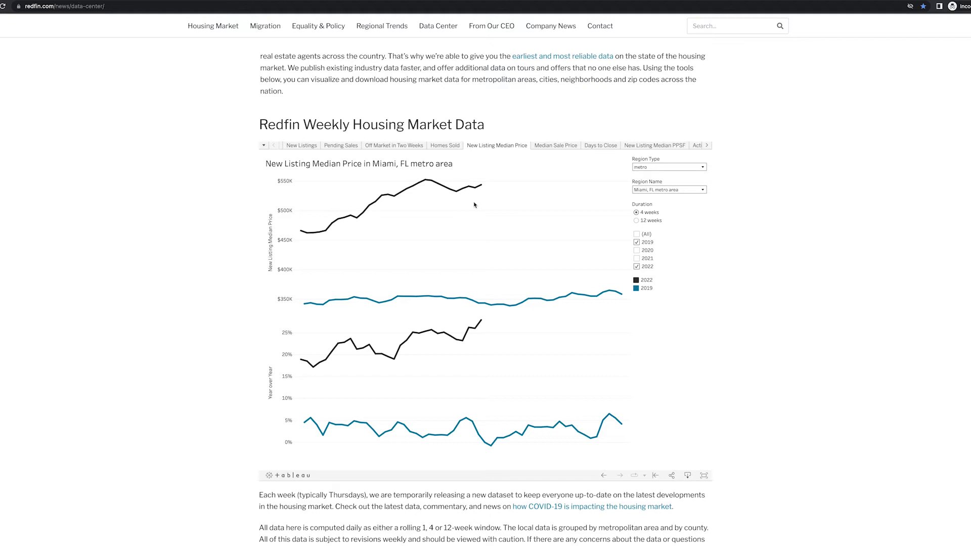
mouse_move(477, 284)
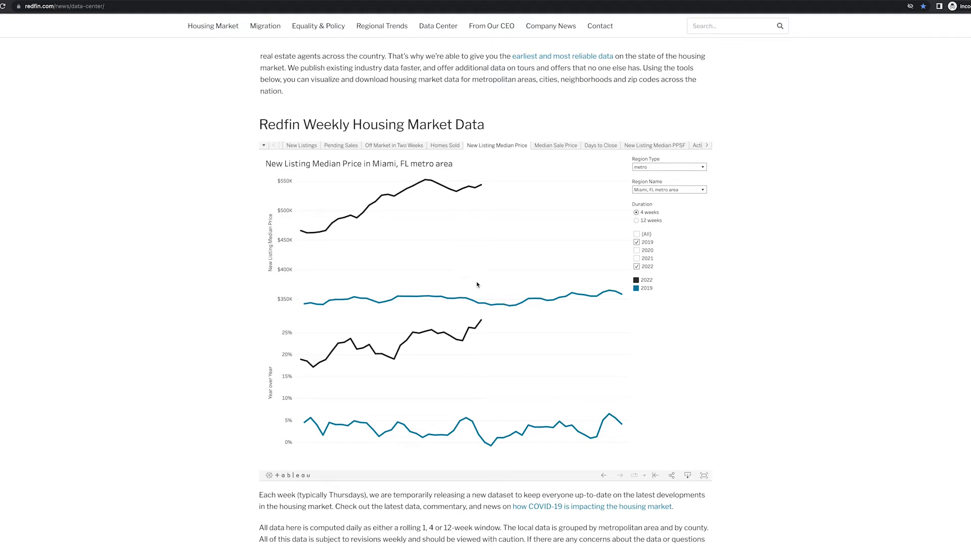
mouse_move(475, 234)
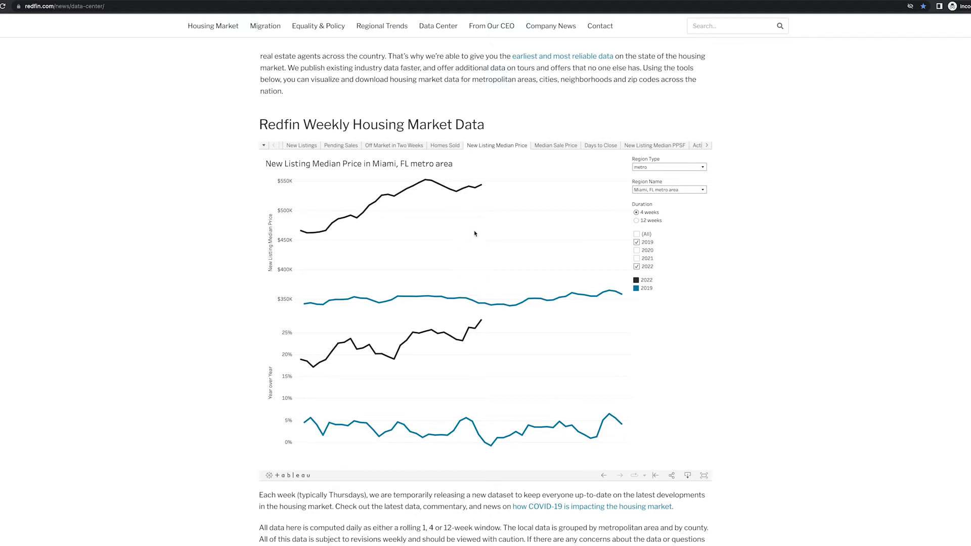
mouse_move(421, 182)
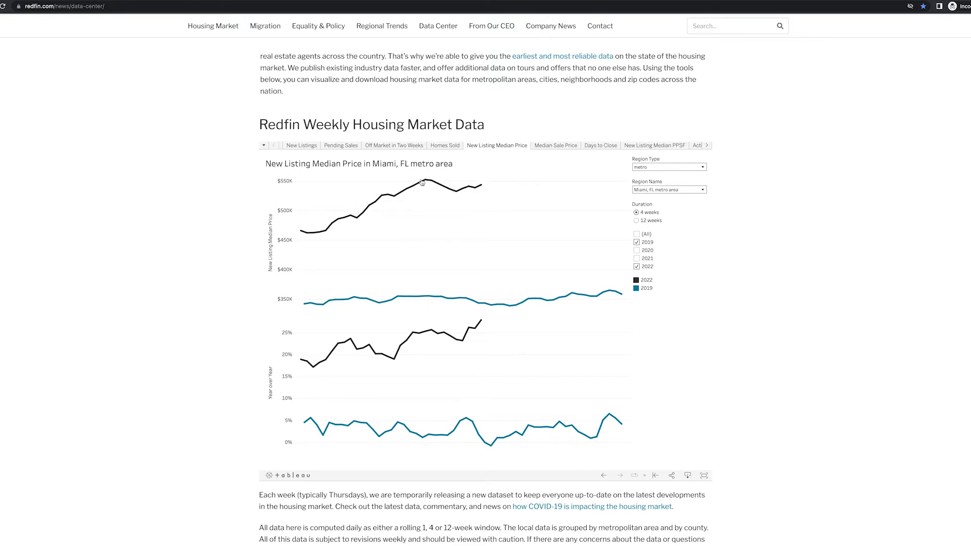
mouse_move(408, 237)
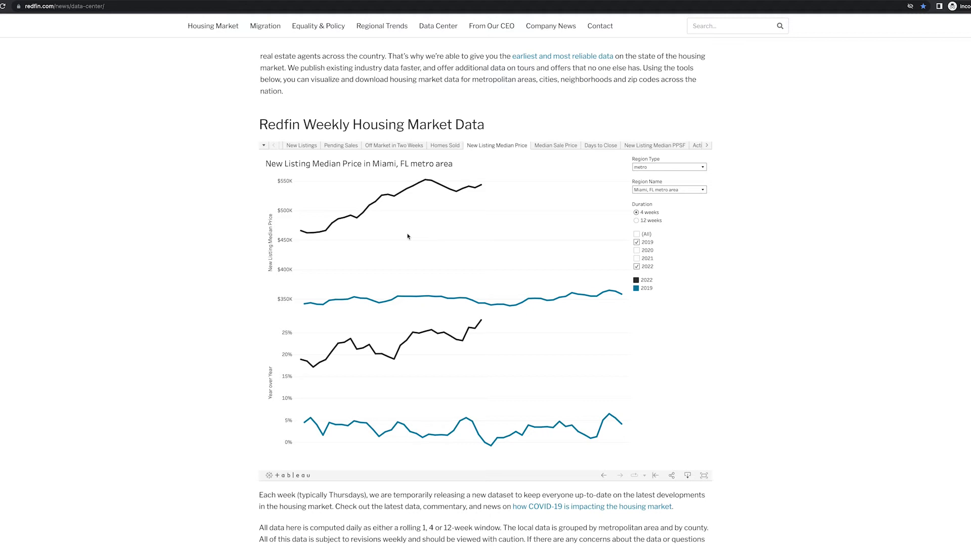
mouse_move(474, 215)
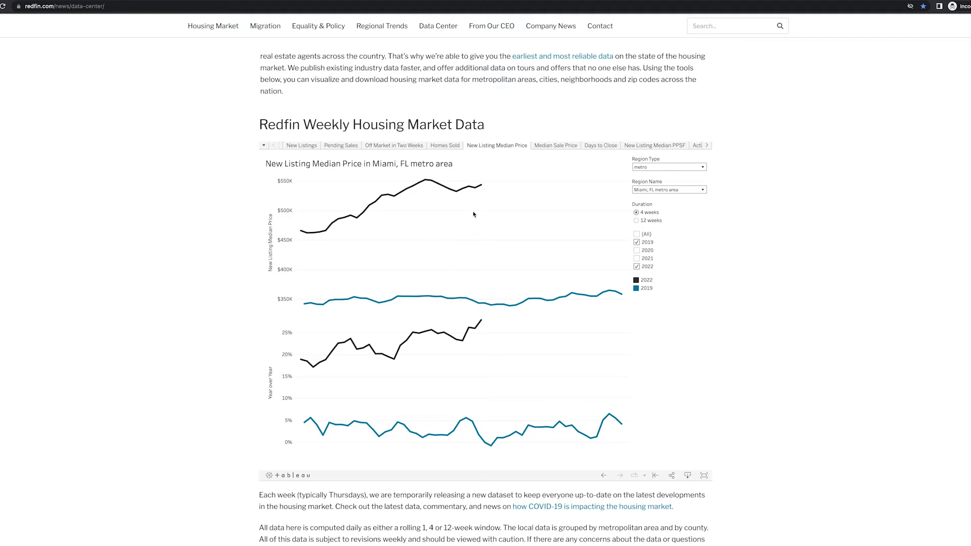
mouse_move(443, 208)
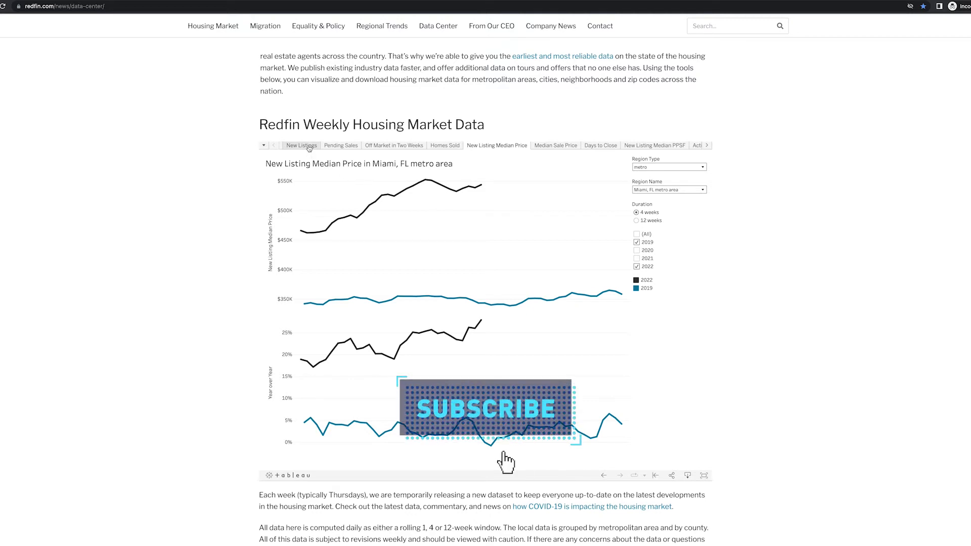
Step: Switch the Miami dashboard to the New Listings chart comparing 2022 with 2019
click(301, 145)
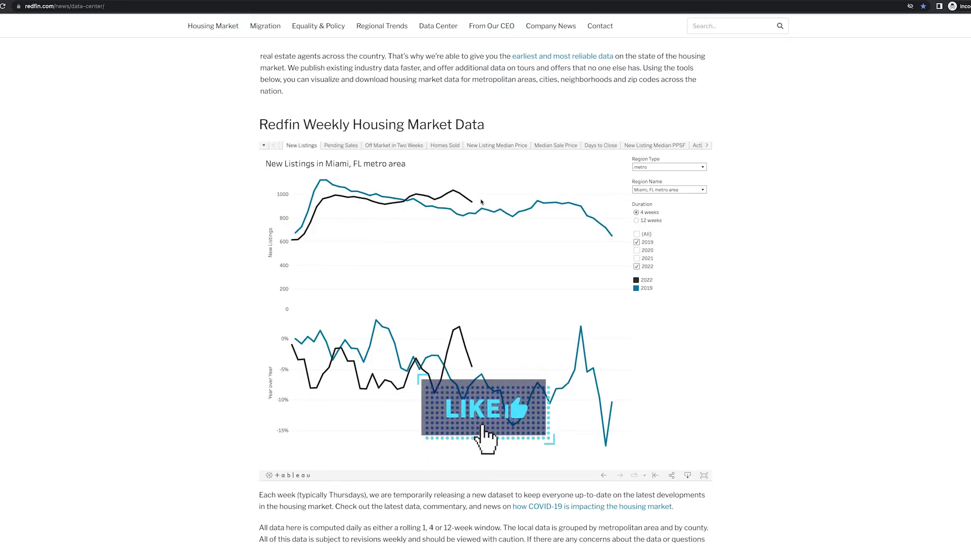
mouse_move(474, 206)
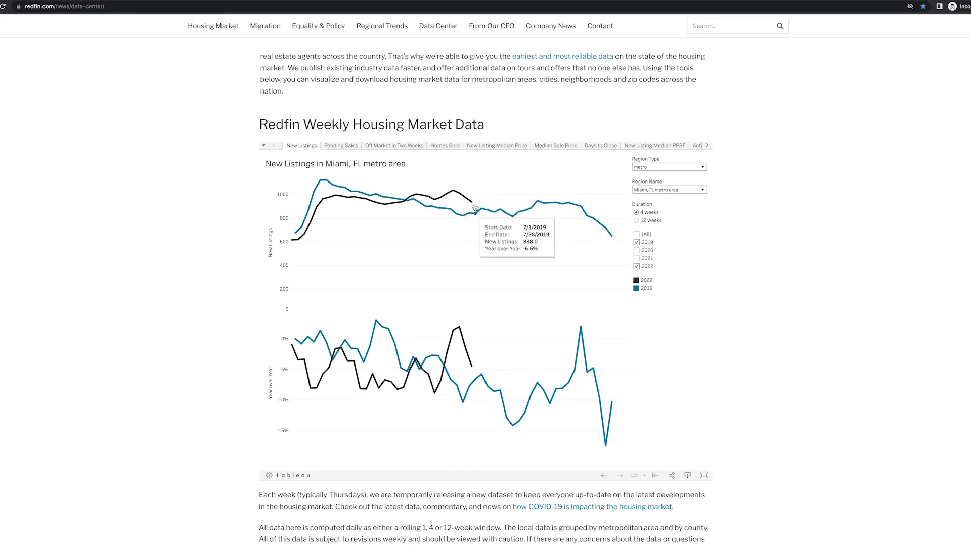
mouse_move(473, 205)
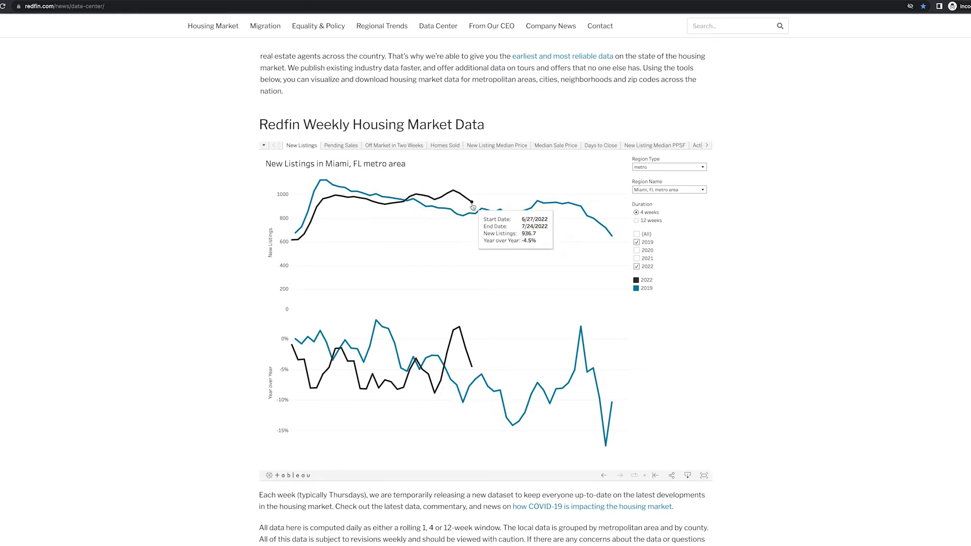
mouse_move(492, 185)
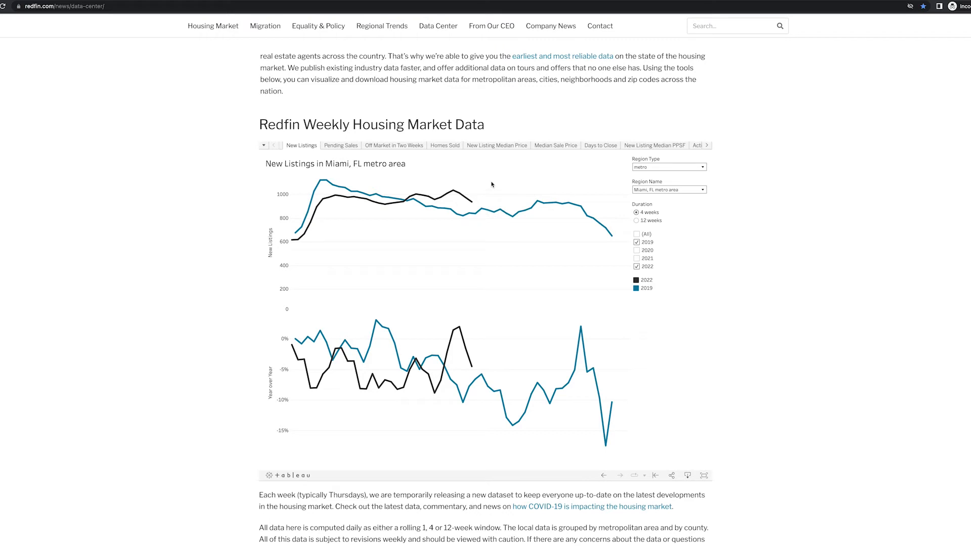
mouse_move(440, 203)
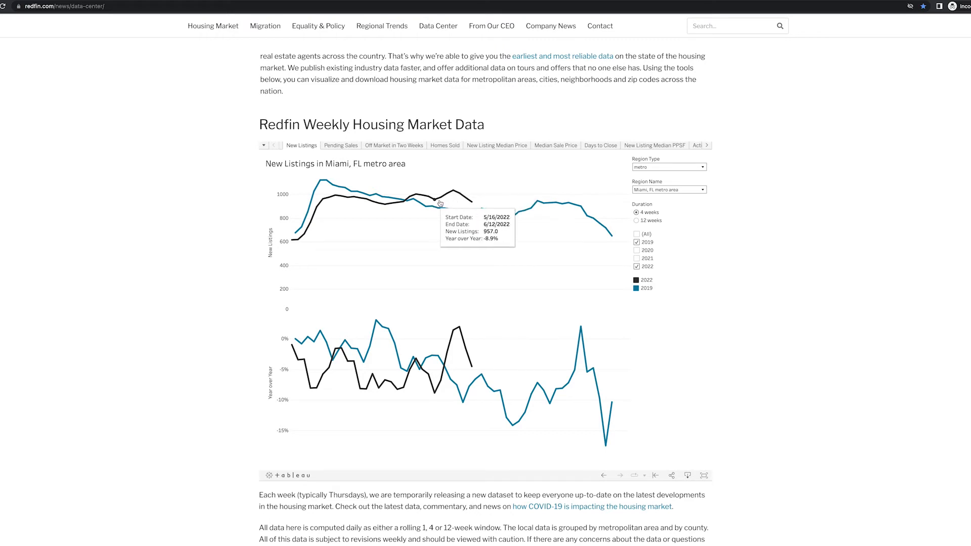
mouse_move(480, 209)
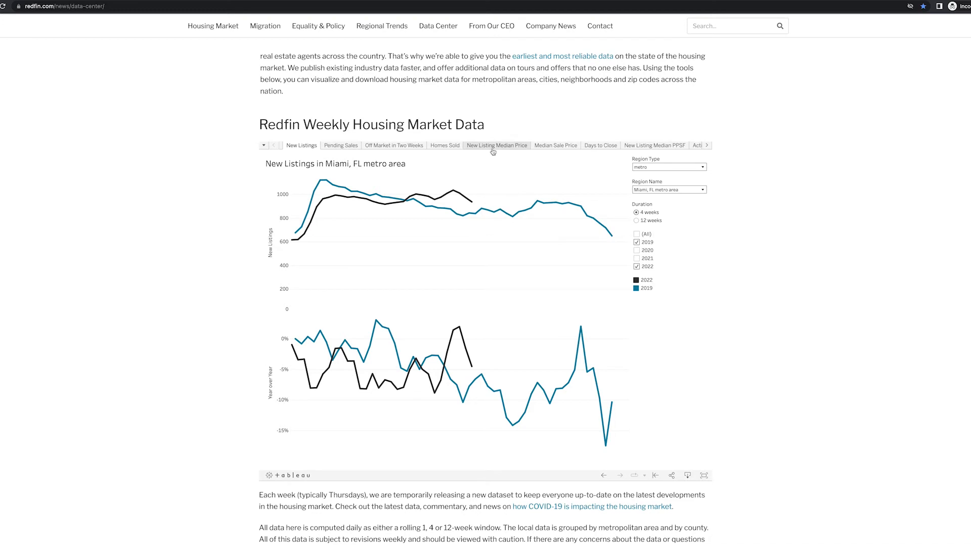
click(555, 145)
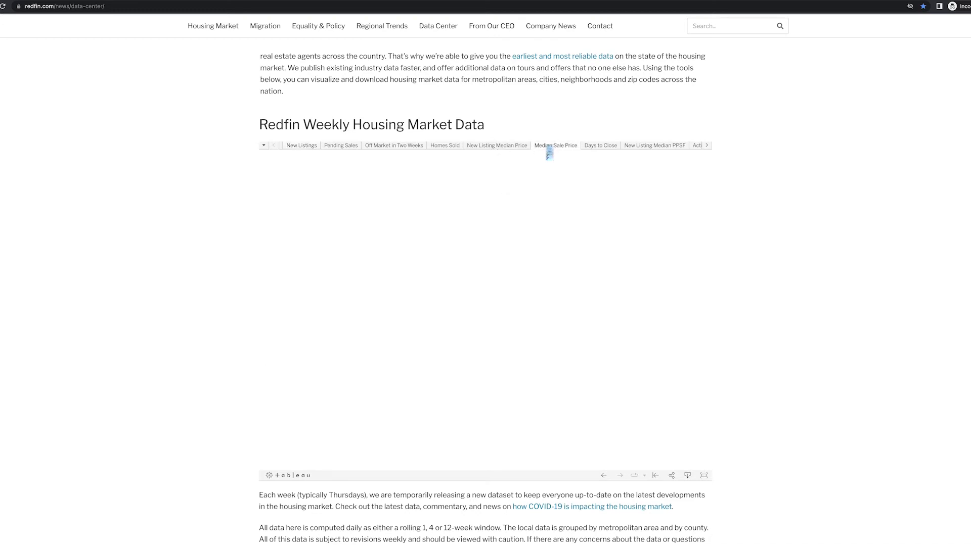
click(555, 145)
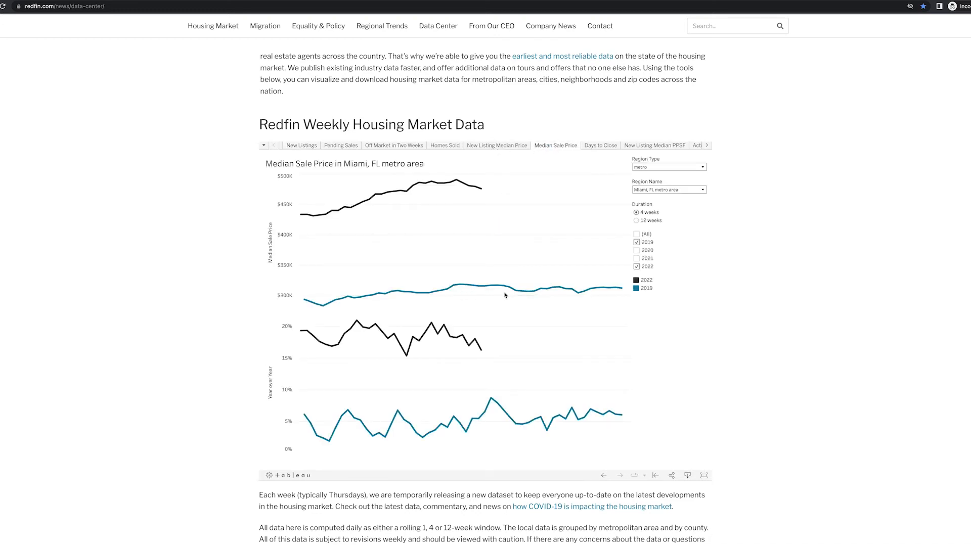
mouse_move(477, 296)
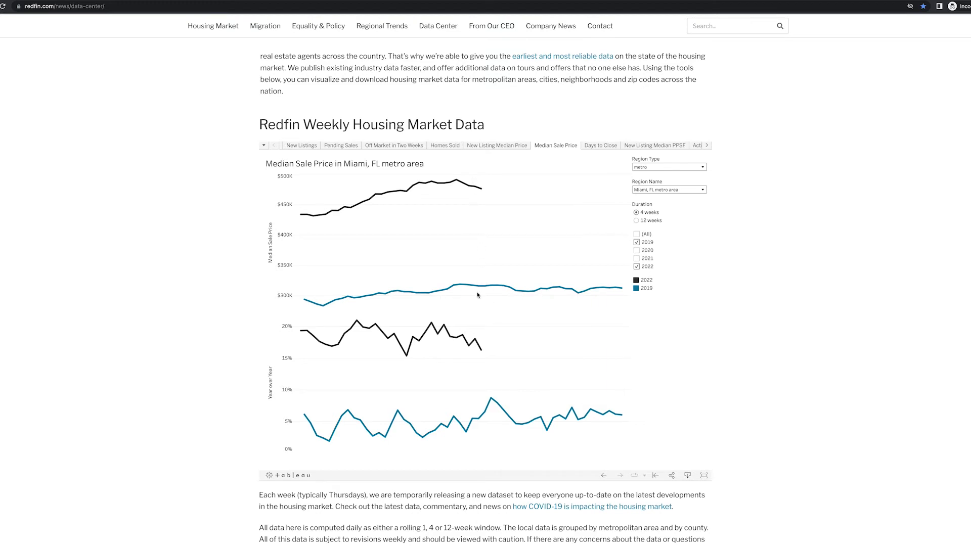
mouse_move(534, 292)
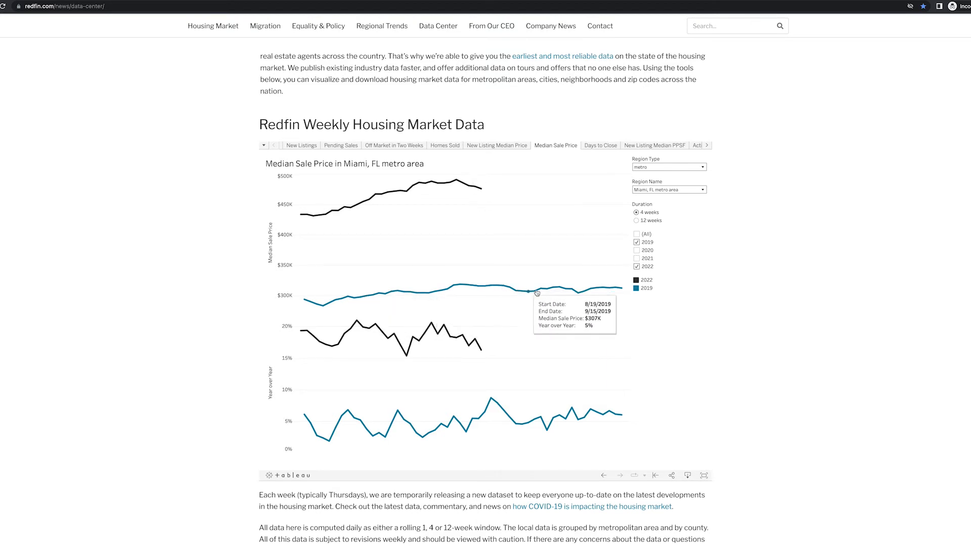
mouse_move(485, 278)
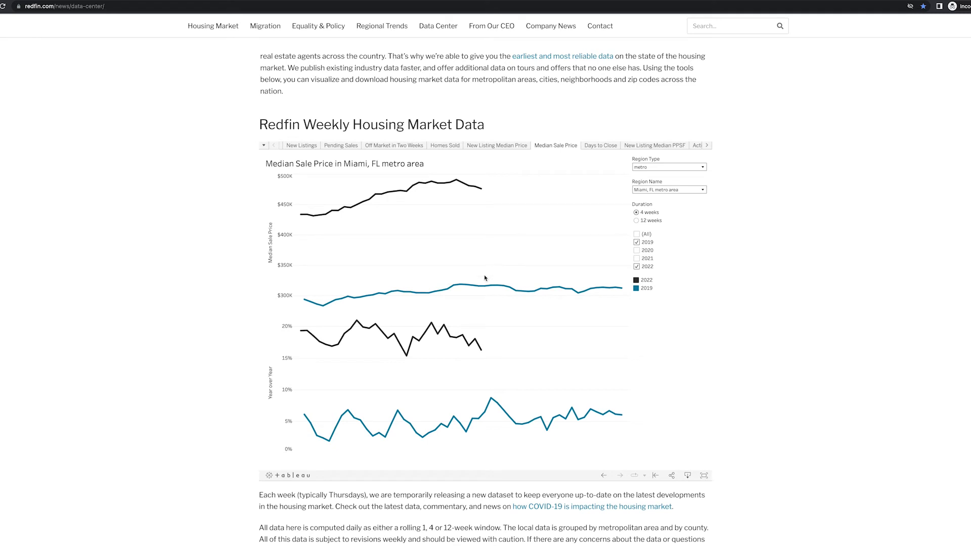
mouse_move(485, 289)
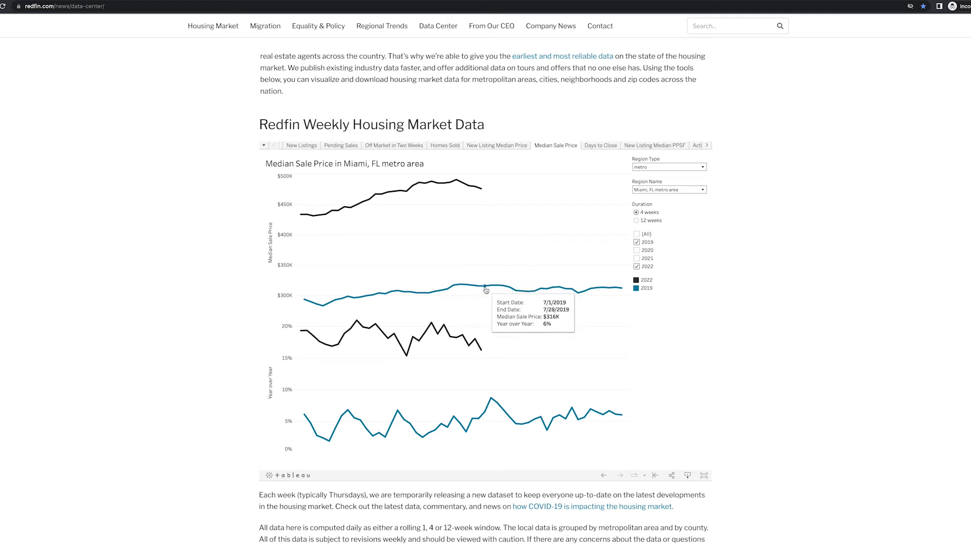
mouse_move(451, 270)
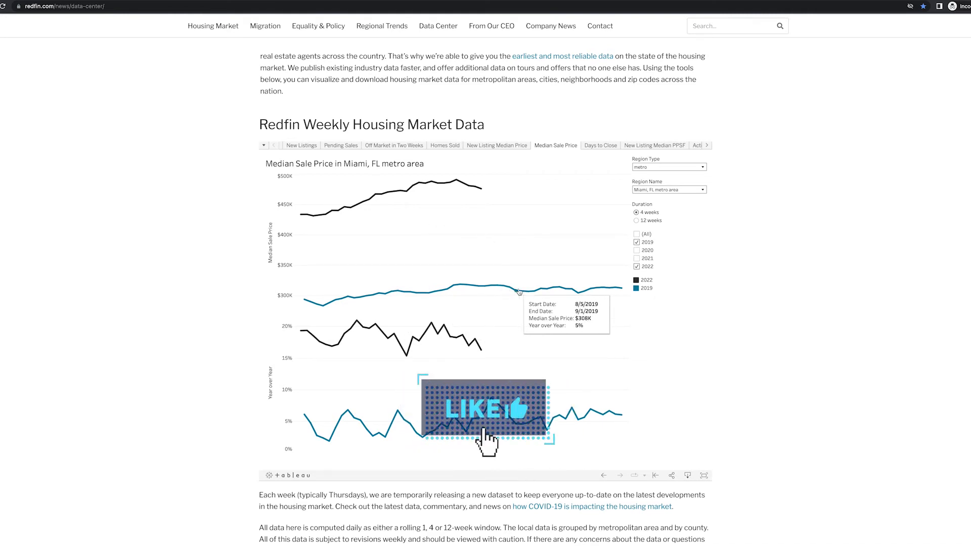
mouse_move(491, 289)
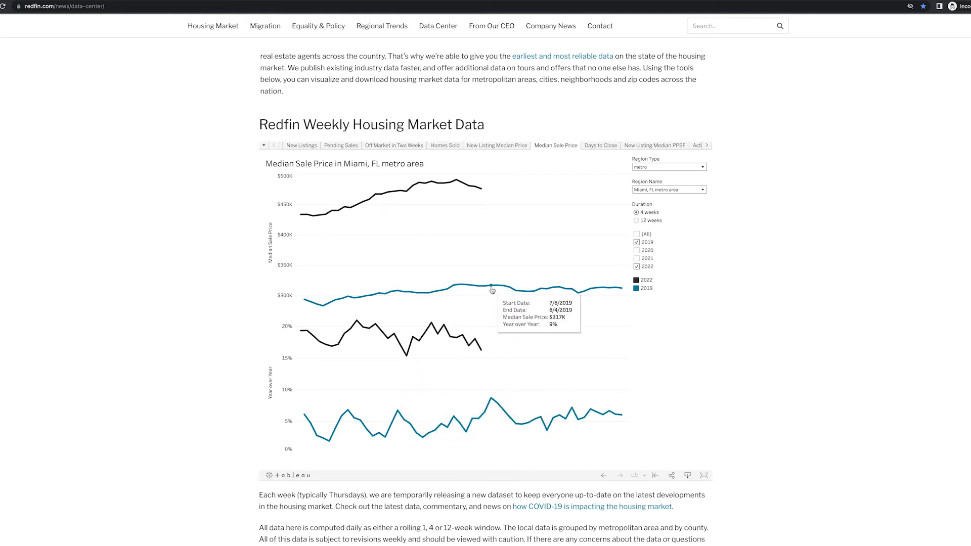
mouse_move(485, 290)
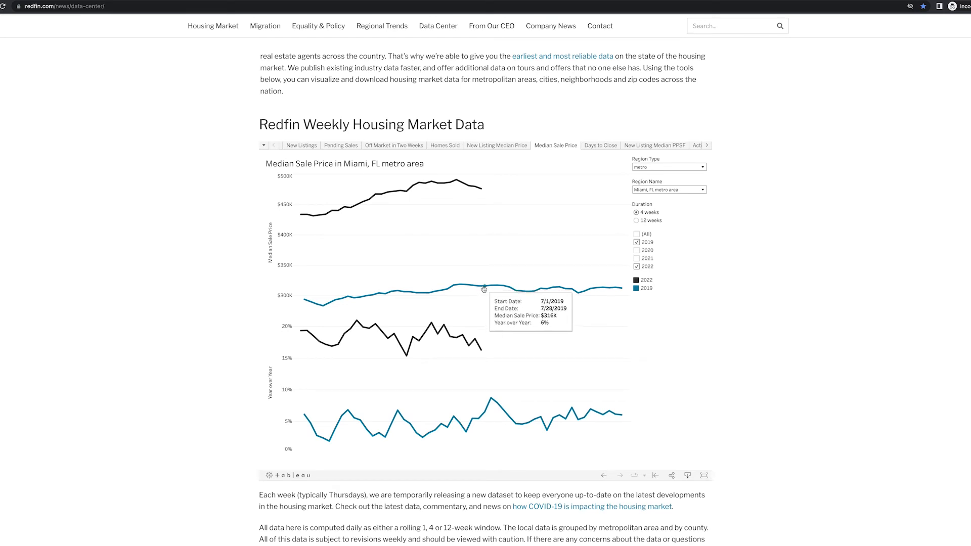
mouse_move(475, 290)
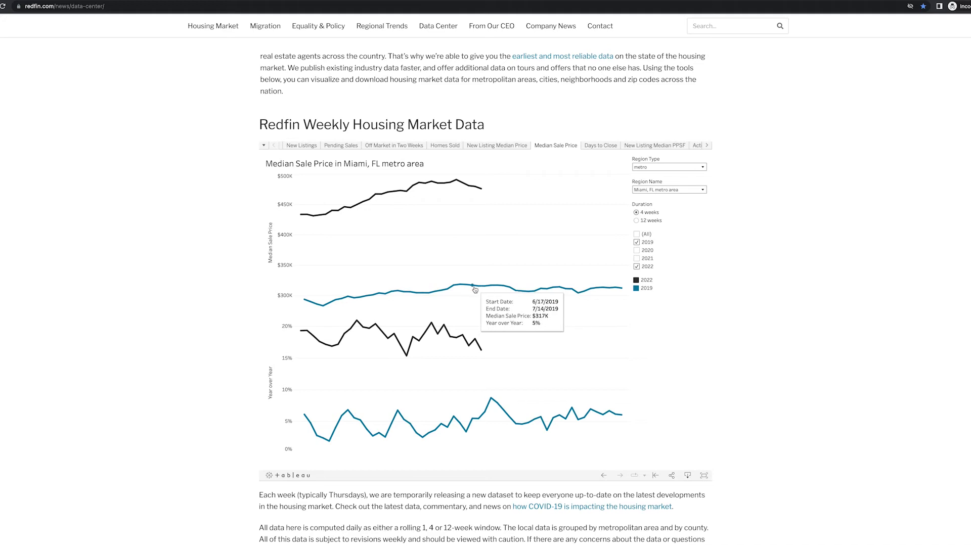
mouse_move(508, 236)
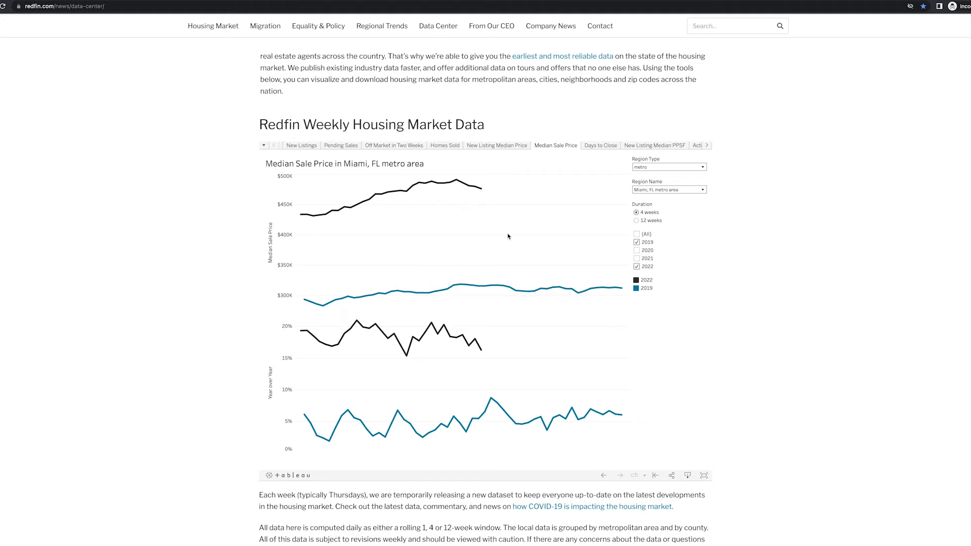
mouse_move(488, 259)
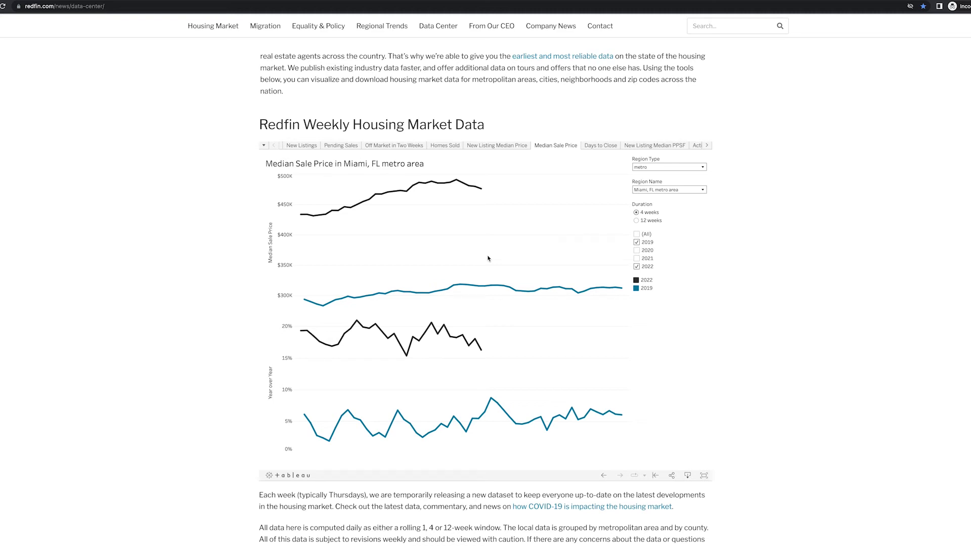
mouse_move(489, 286)
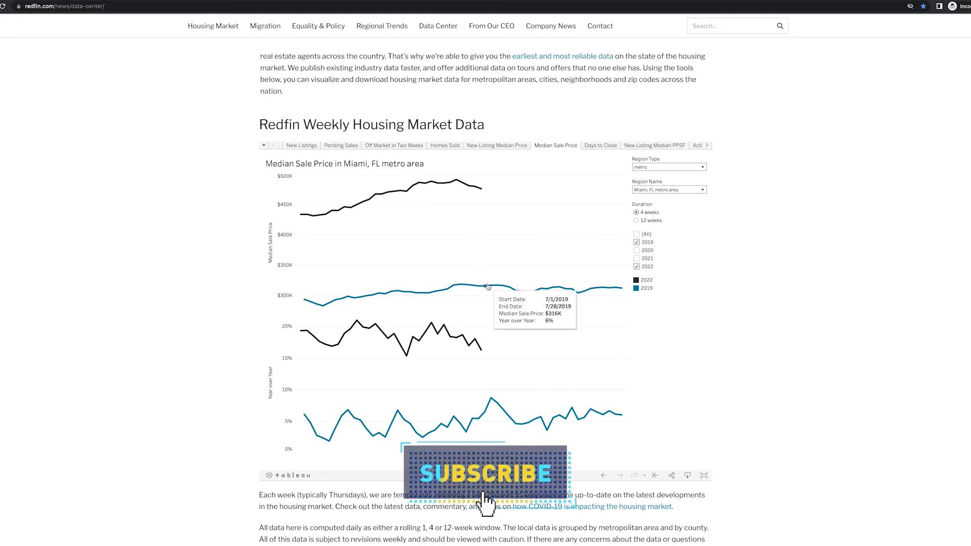
mouse_move(486, 192)
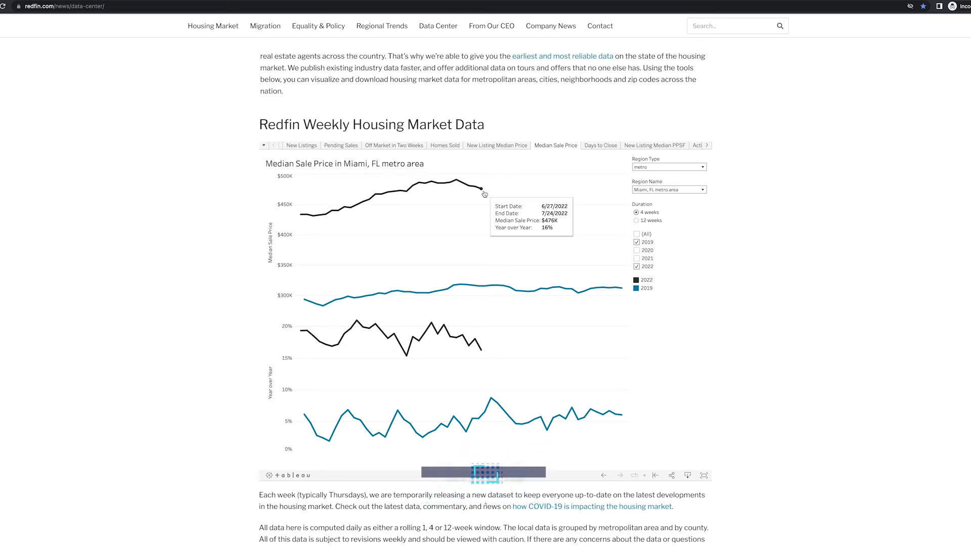
mouse_move(477, 287)
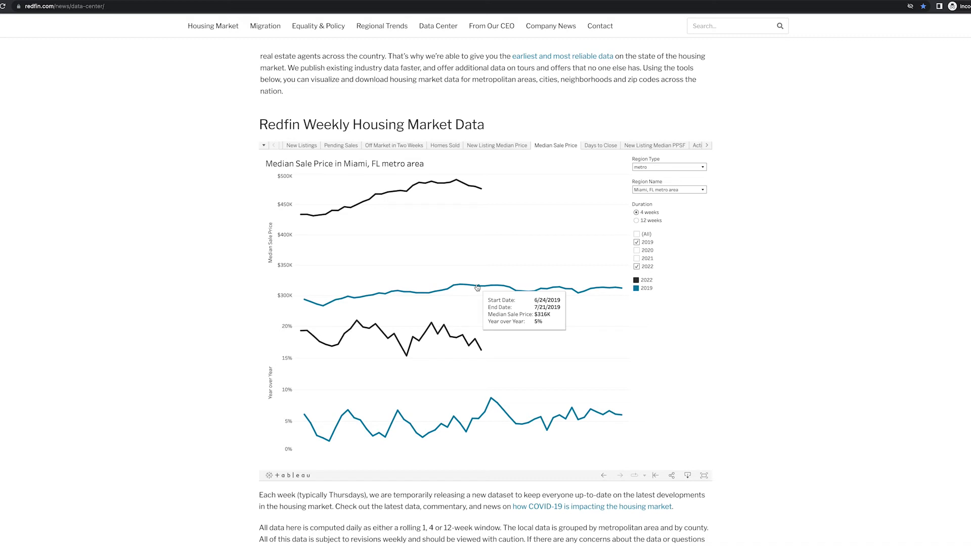
mouse_move(388, 189)
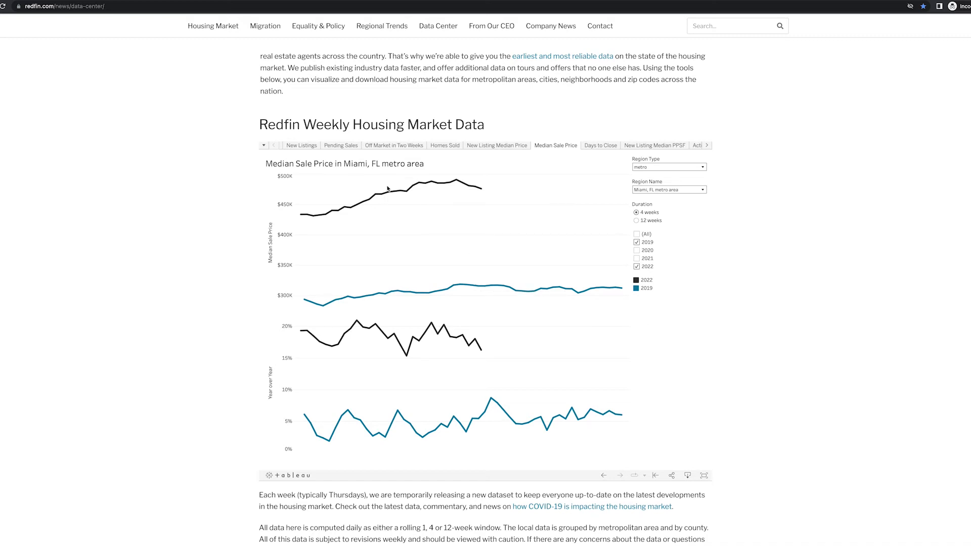
mouse_move(510, 210)
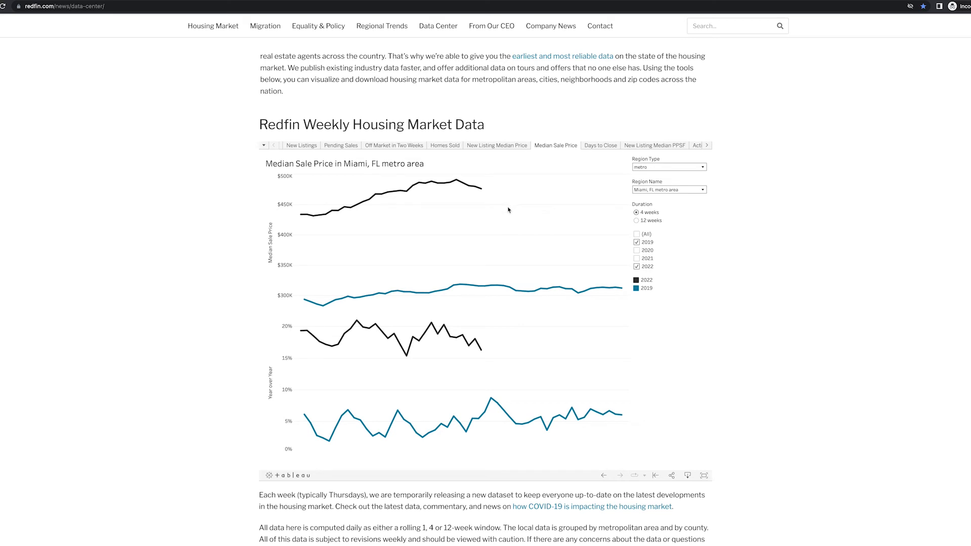
mouse_move(490, 212)
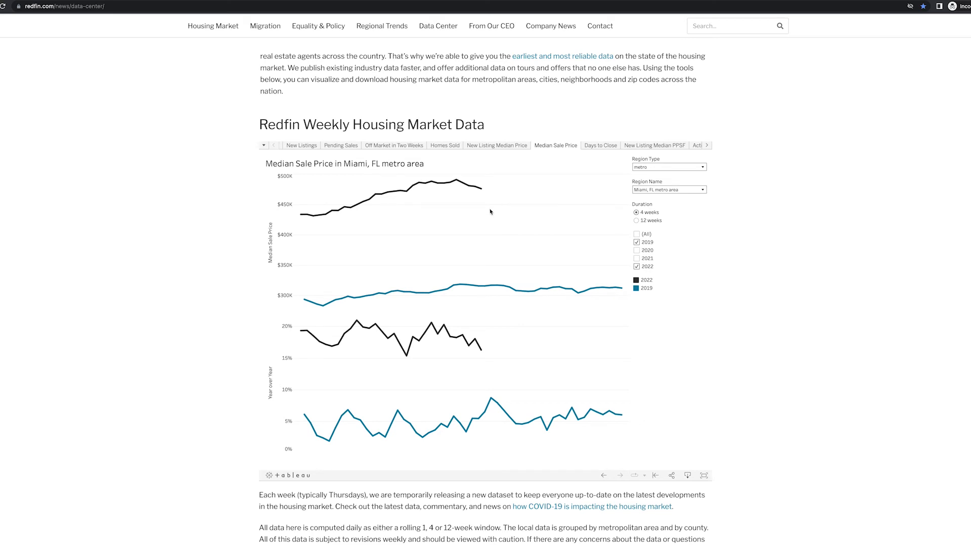
mouse_move(487, 207)
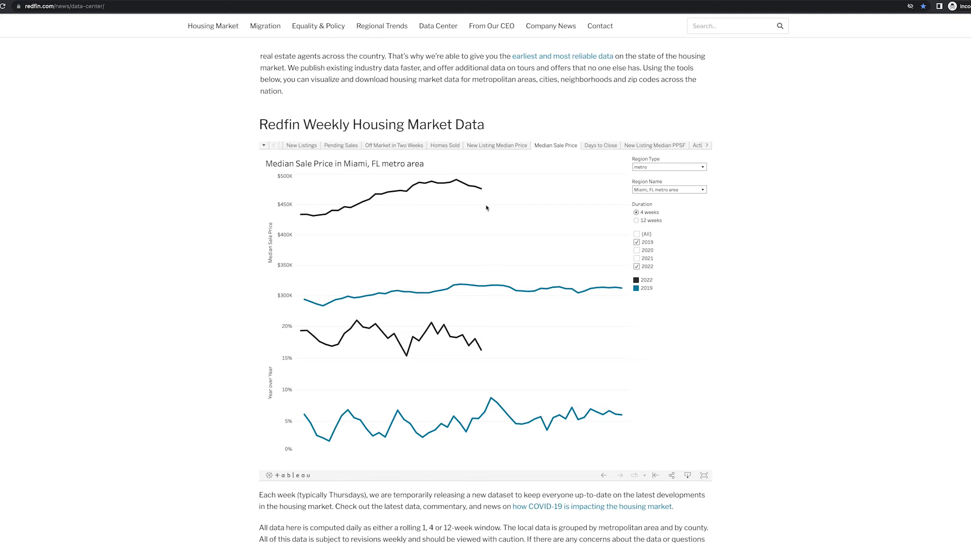
mouse_move(419, 180)
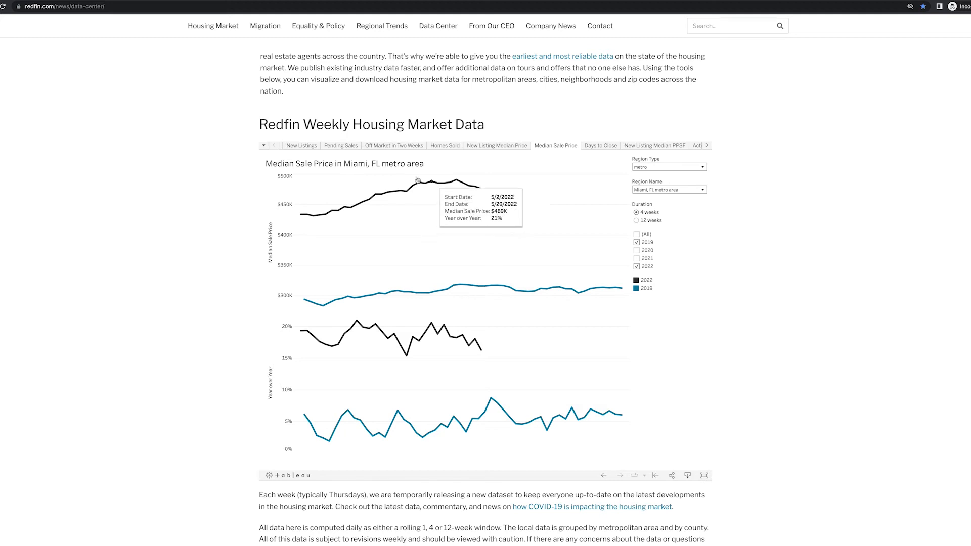
mouse_move(413, 198)
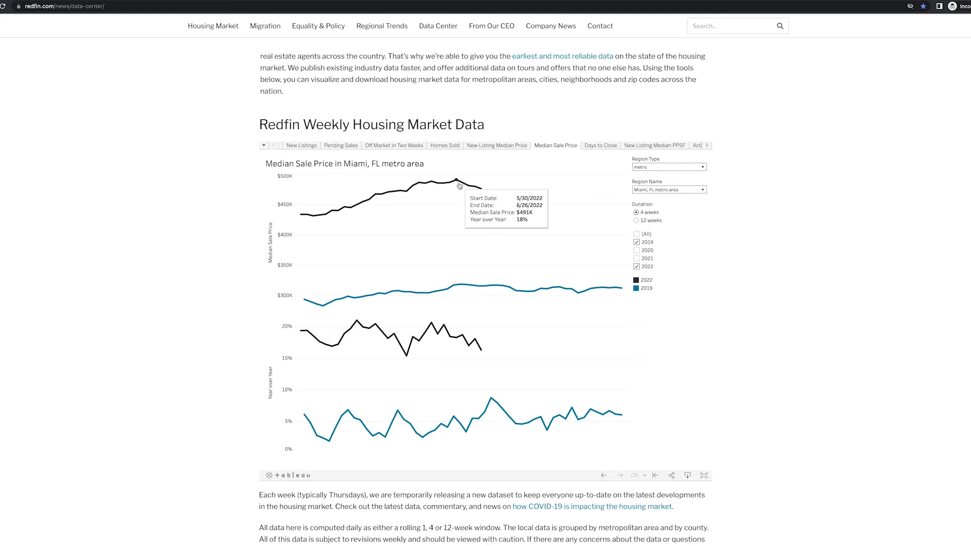
mouse_move(461, 185)
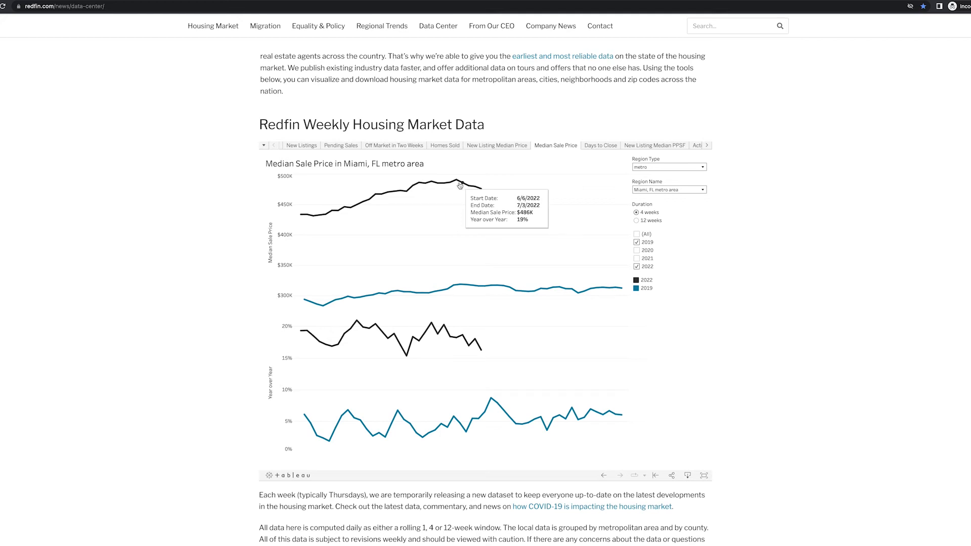
mouse_move(492, 212)
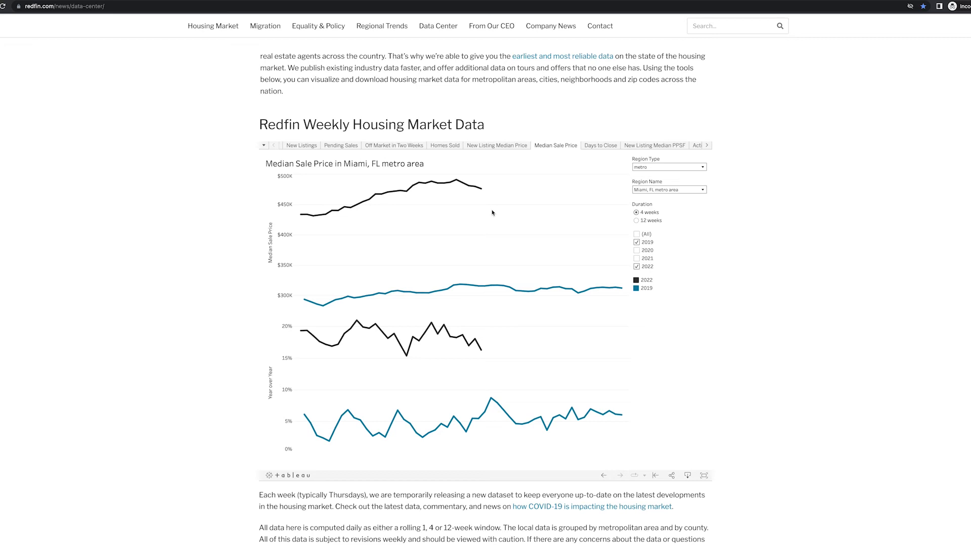
mouse_move(500, 215)
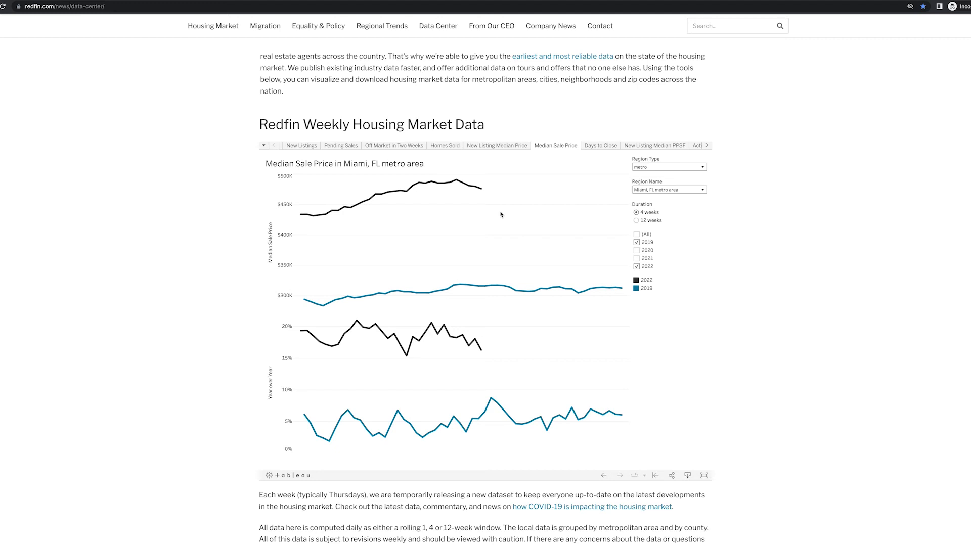
mouse_move(467, 192)
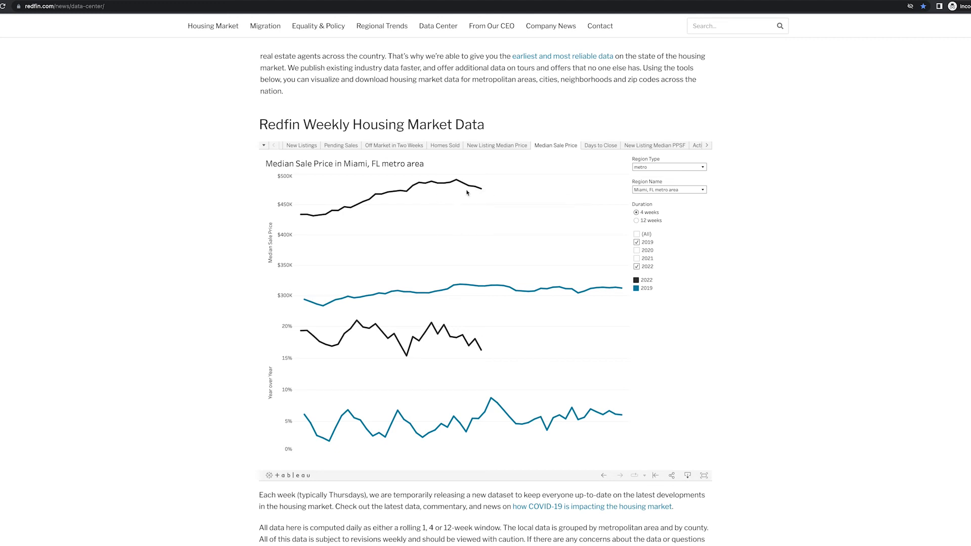
mouse_move(483, 188)
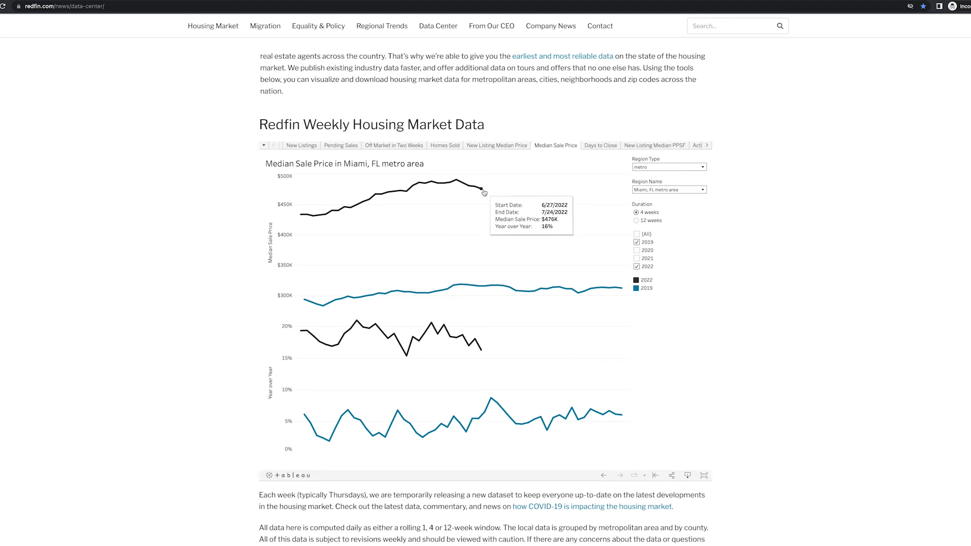
mouse_move(478, 199)
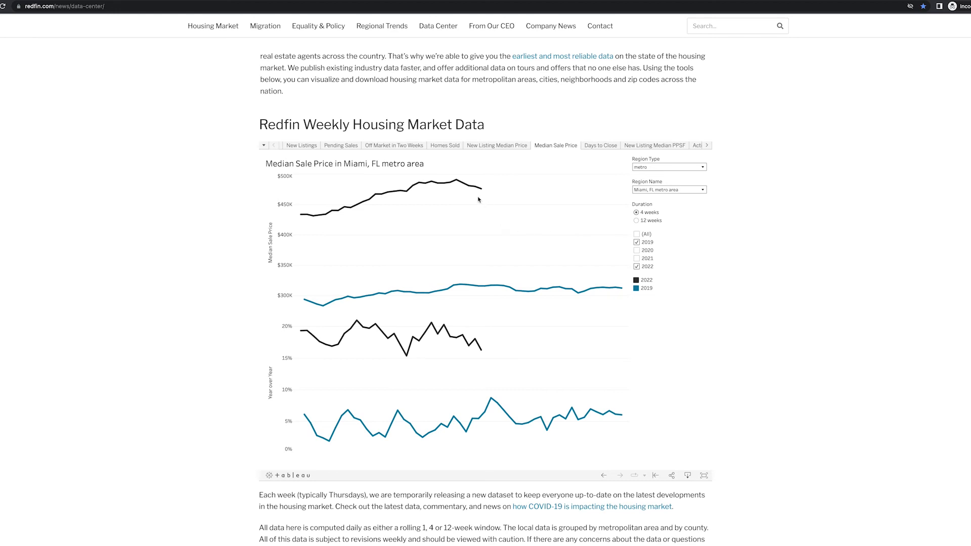
mouse_move(483, 189)
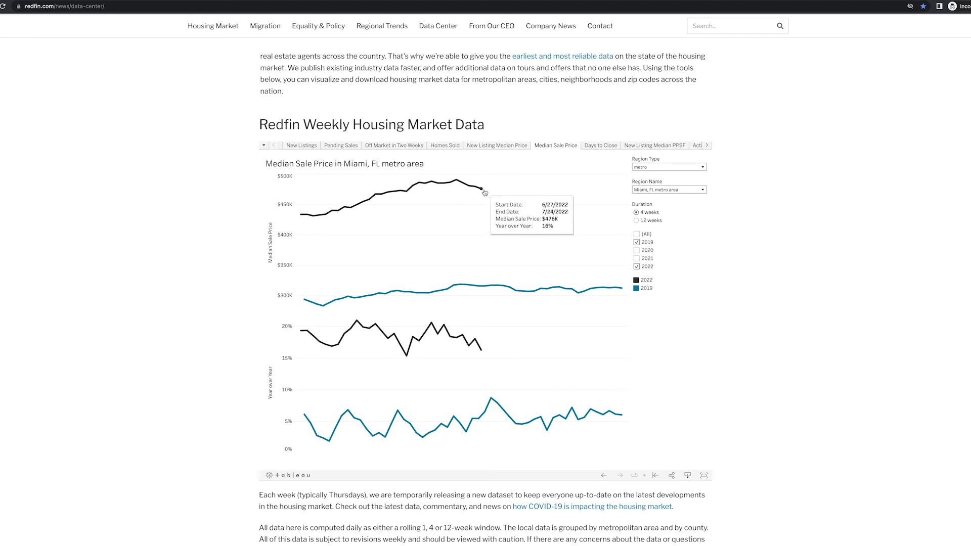
mouse_move(491, 194)
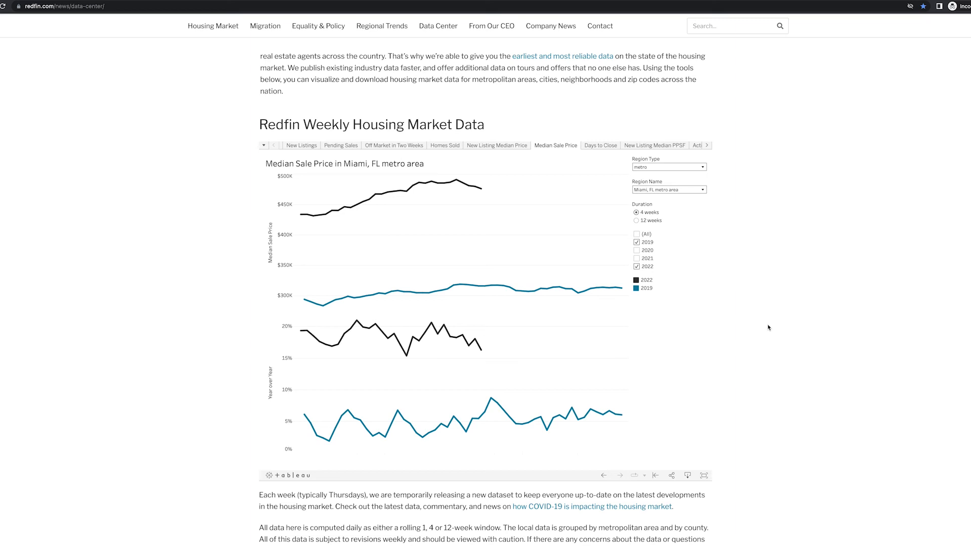
mouse_move(787, 322)
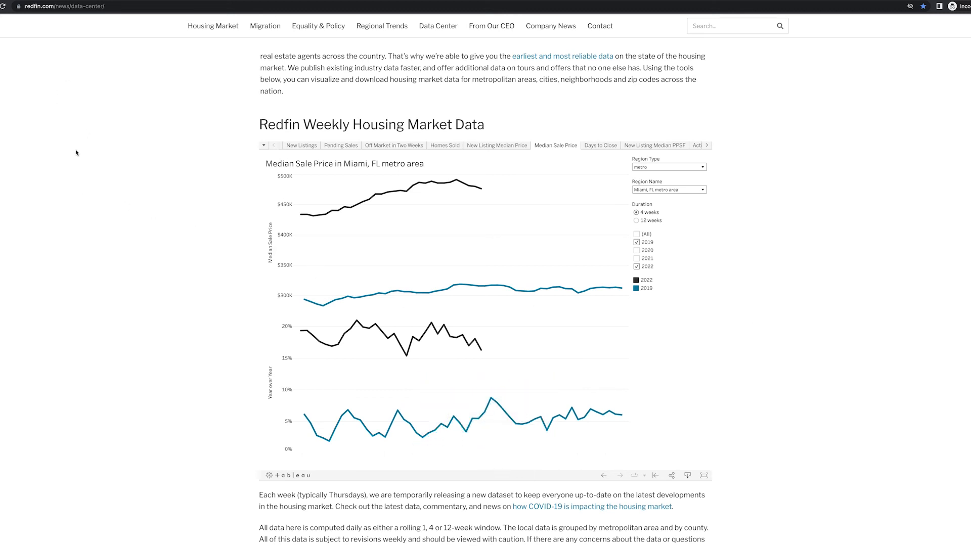
mouse_move(53, 69)
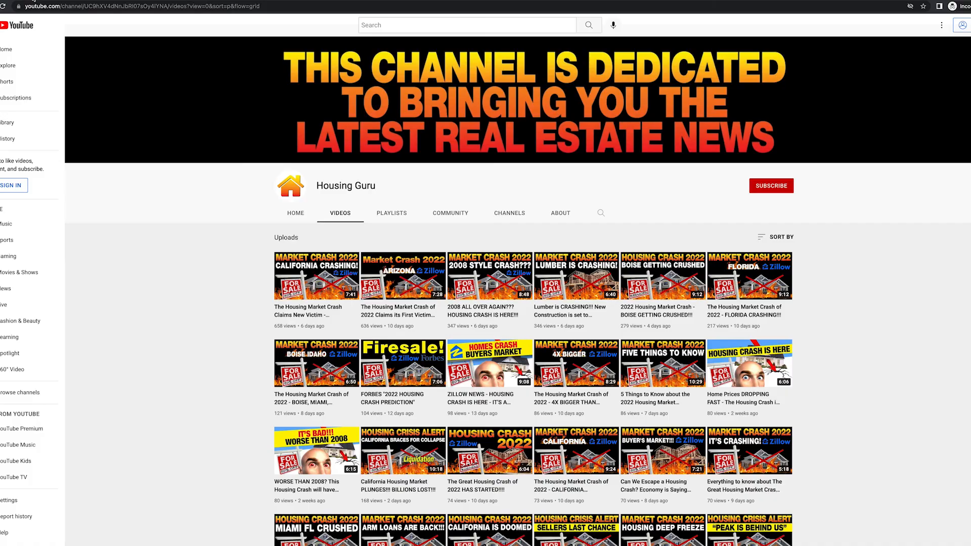
mouse_move(858, 360)
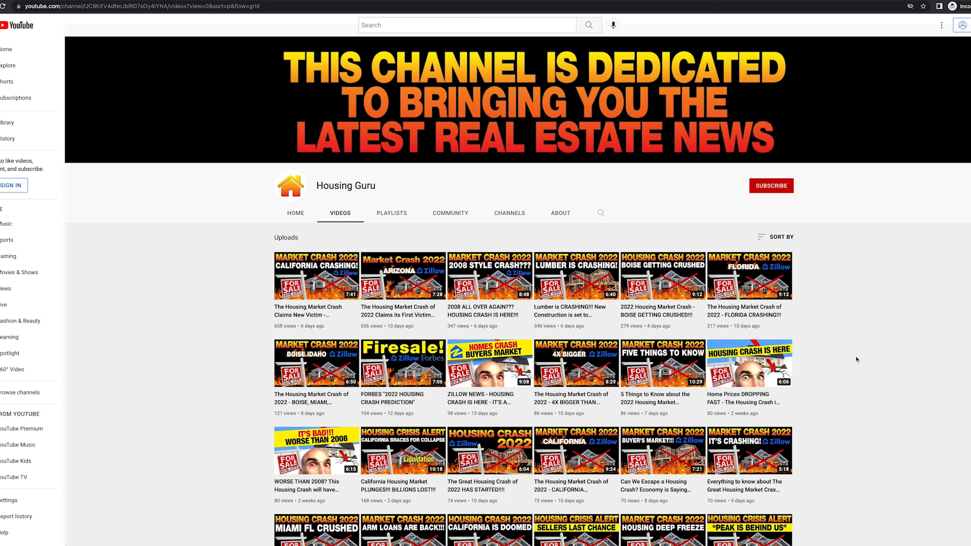
mouse_move(858, 356)
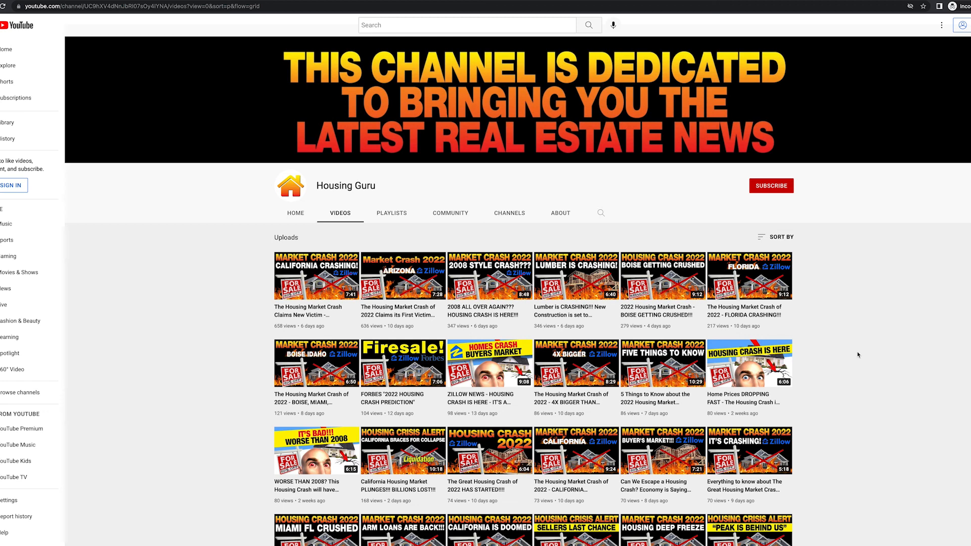